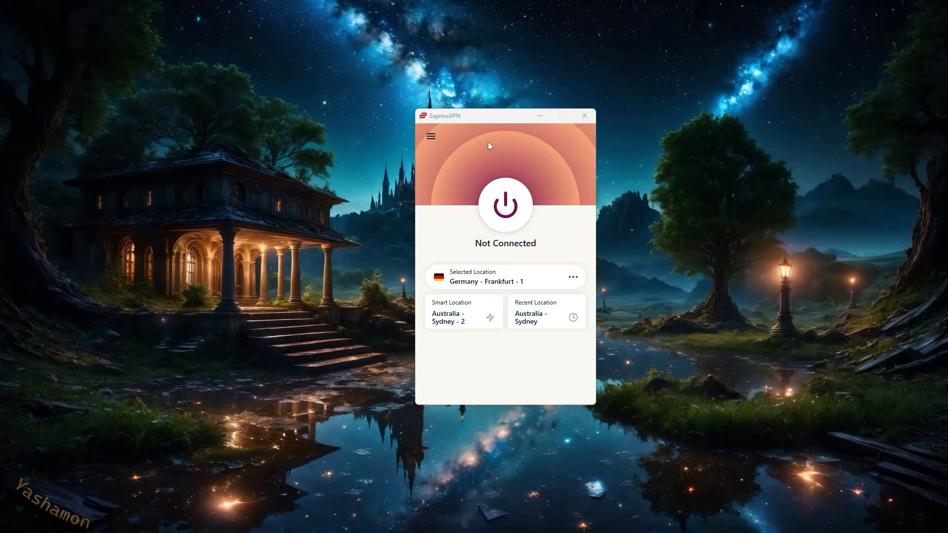
mouse_move(489, 172)
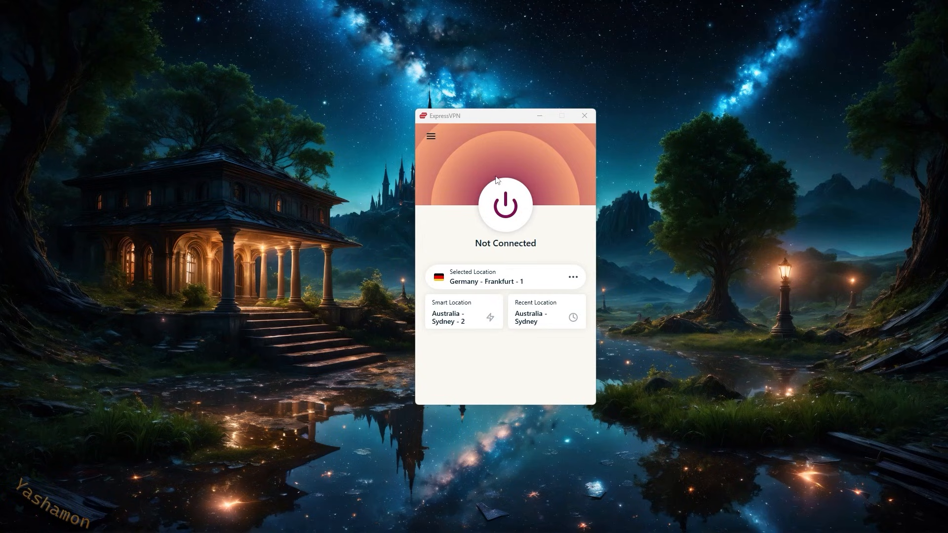
mouse_move(440, 139)
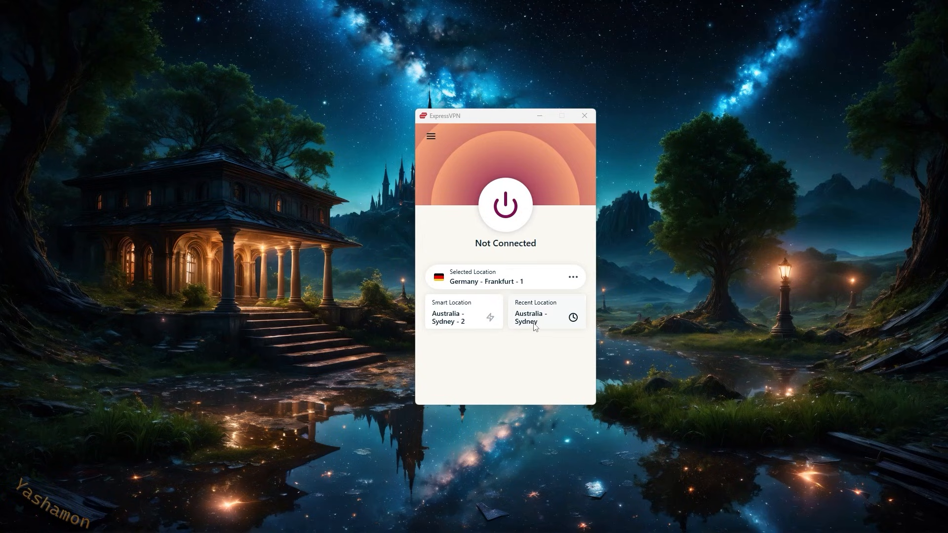
mouse_move(458, 204)
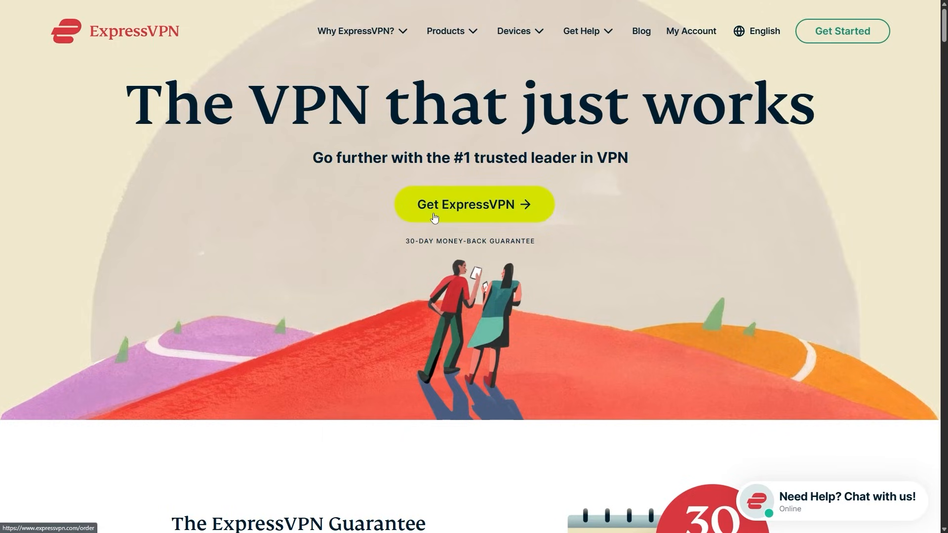
Pick the two-year special deal plan and download the ExpressVPN Mac installer from the dashboard
left_click(473, 205)
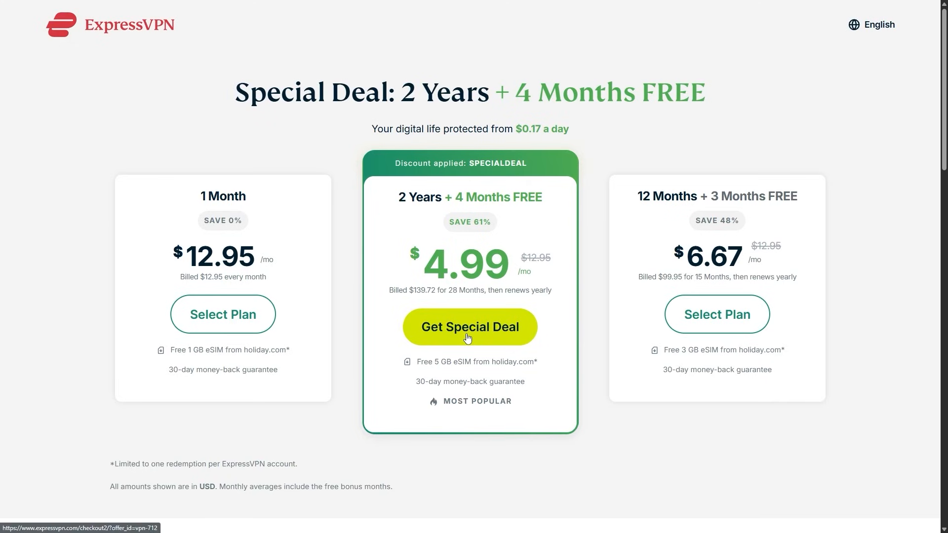
left_click(470, 327)
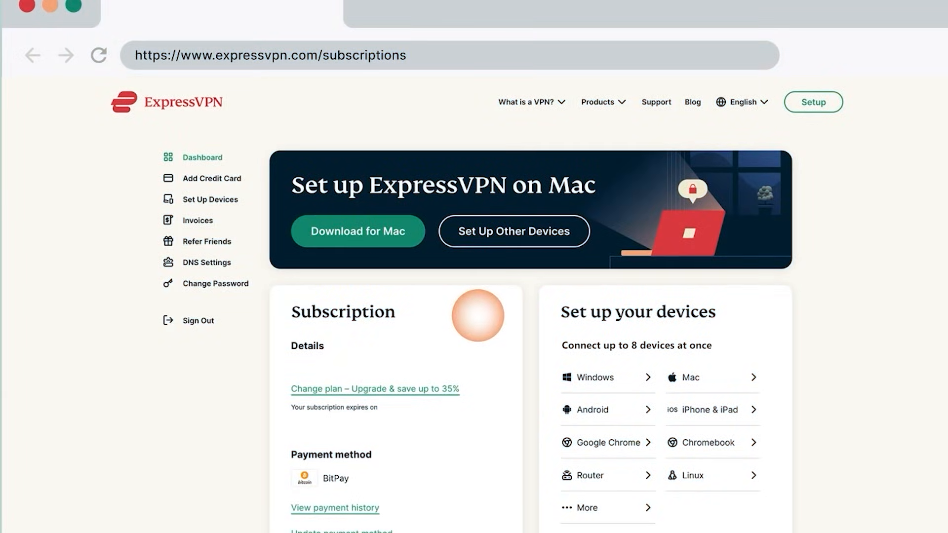
left_click(357, 231)
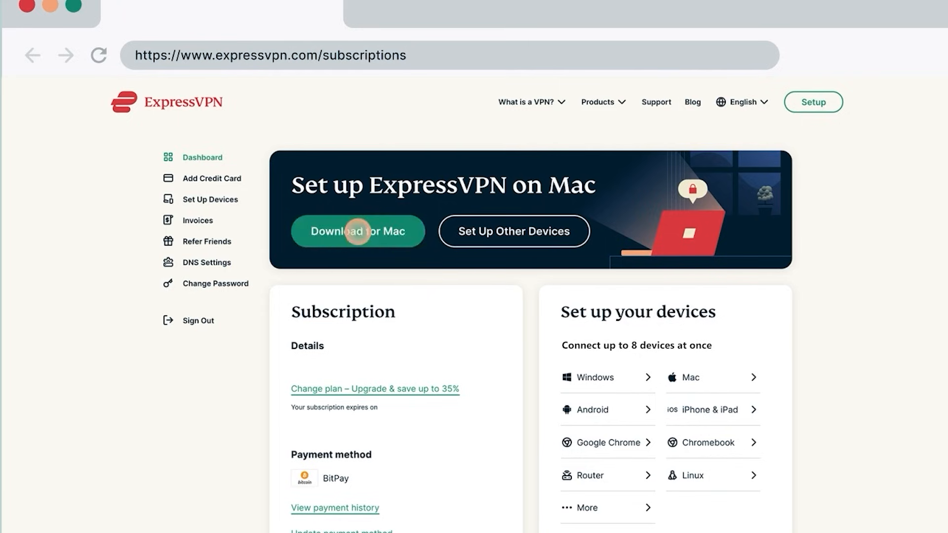
left_click(357, 231)
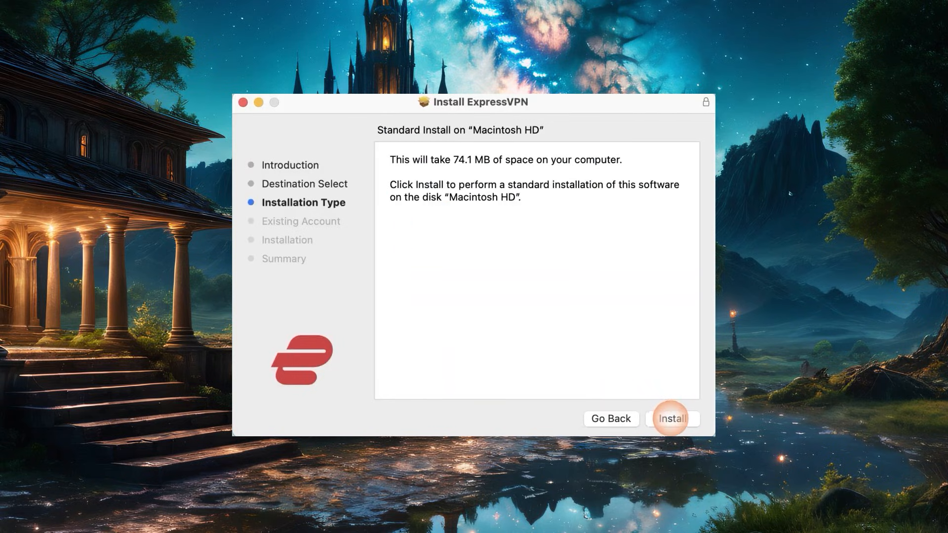
Install ExpressVPN on Macintosh HD, accepting launch-at-startup and diagnostic-sharing prompts
left_click(672, 419)
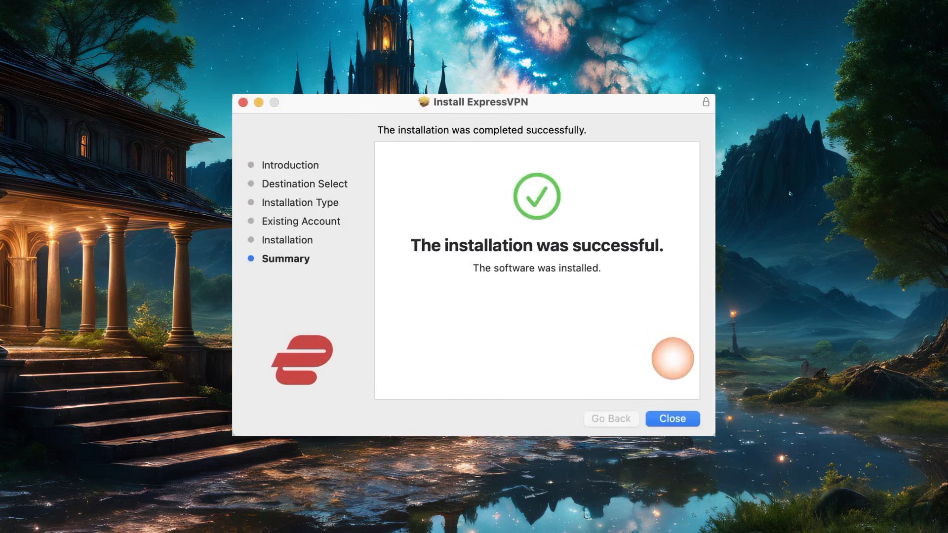
left_click(671, 419)
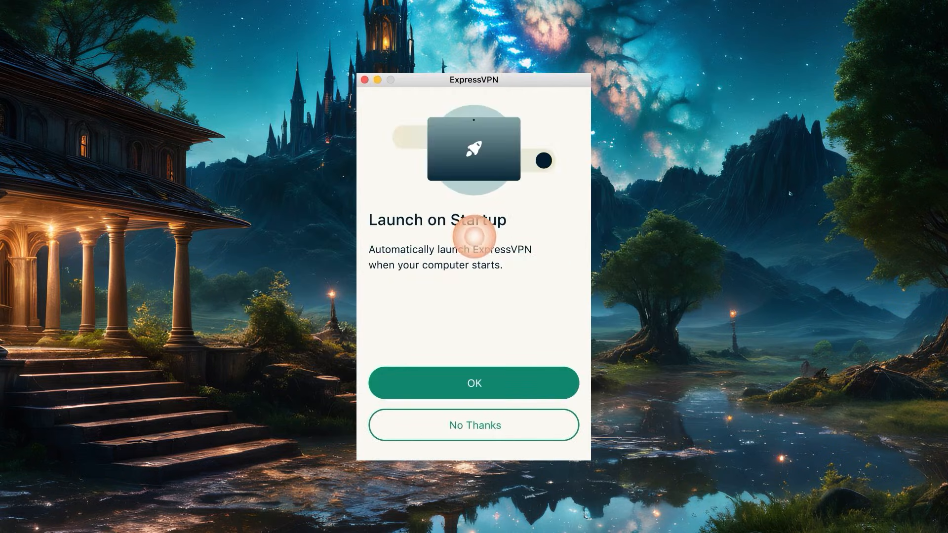
left_click(474, 383)
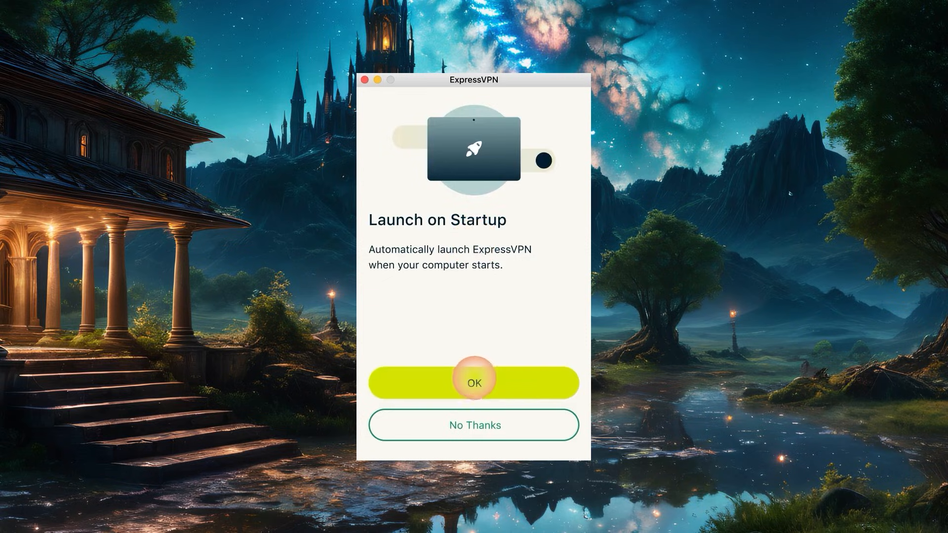
left_click(474, 383)
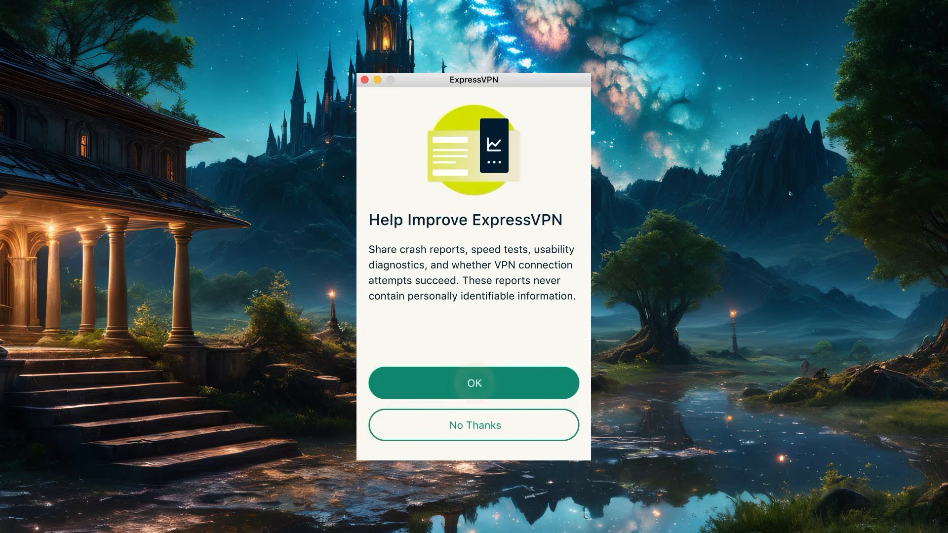
left_click(474, 383)
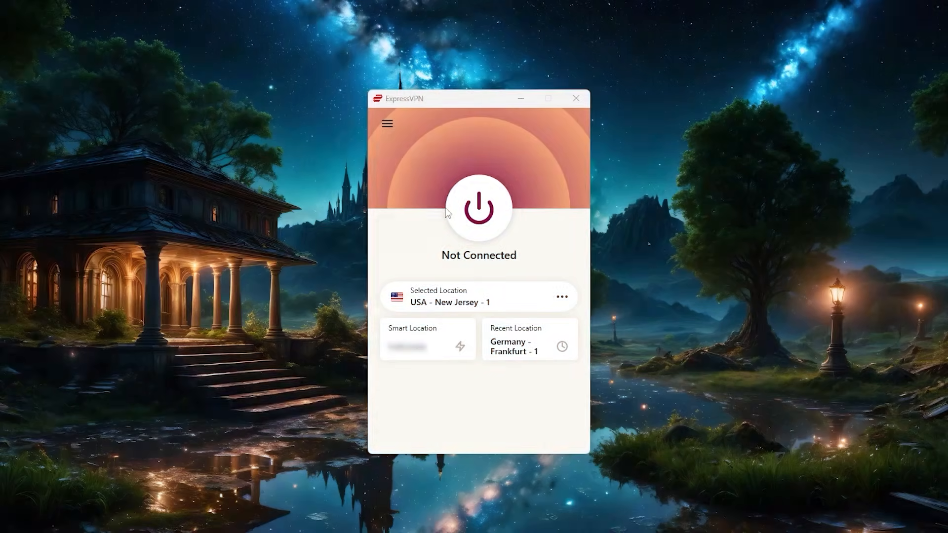
mouse_move(452, 182)
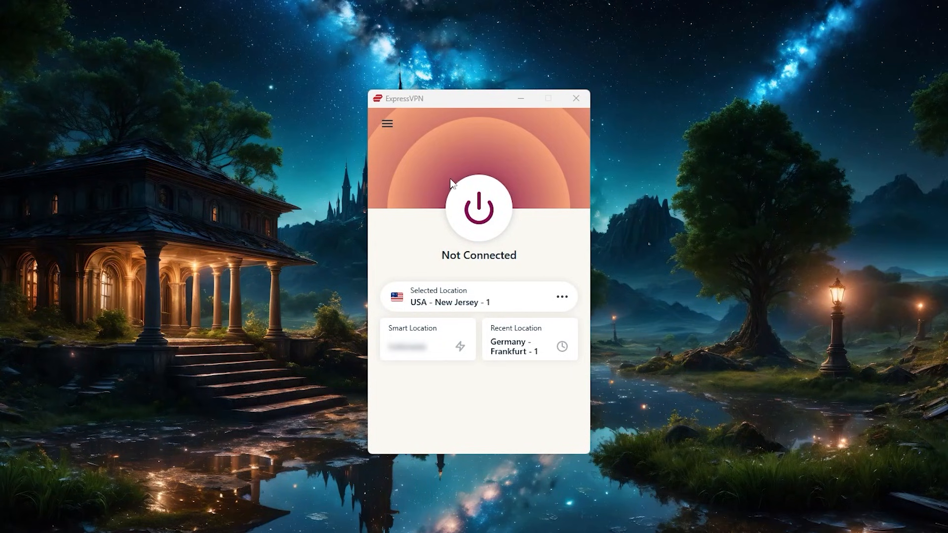
mouse_move(437, 181)
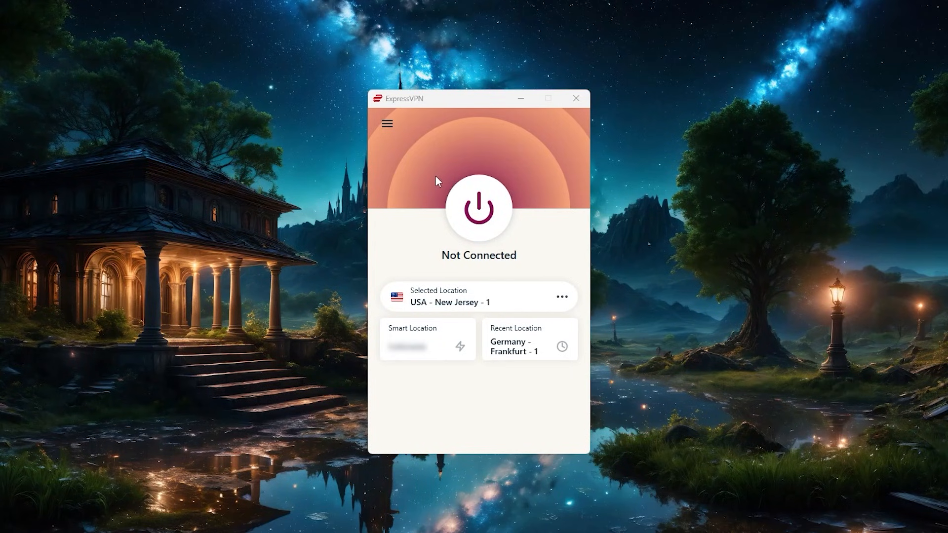
mouse_move(457, 150)
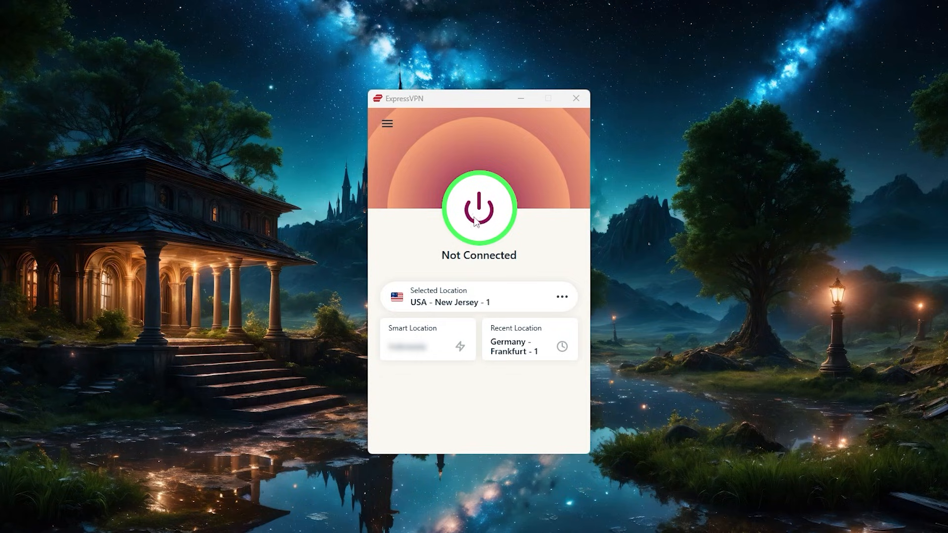
mouse_move(472, 231)
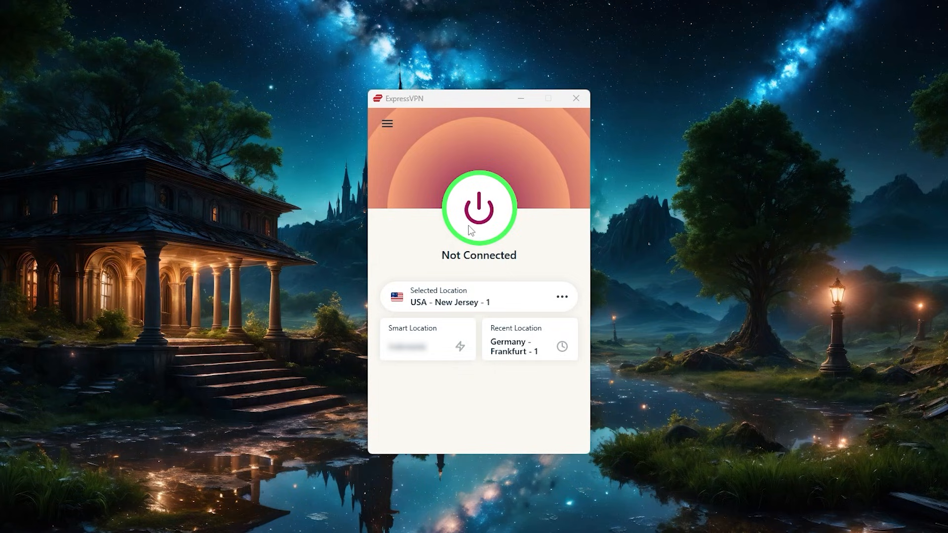
mouse_move(454, 266)
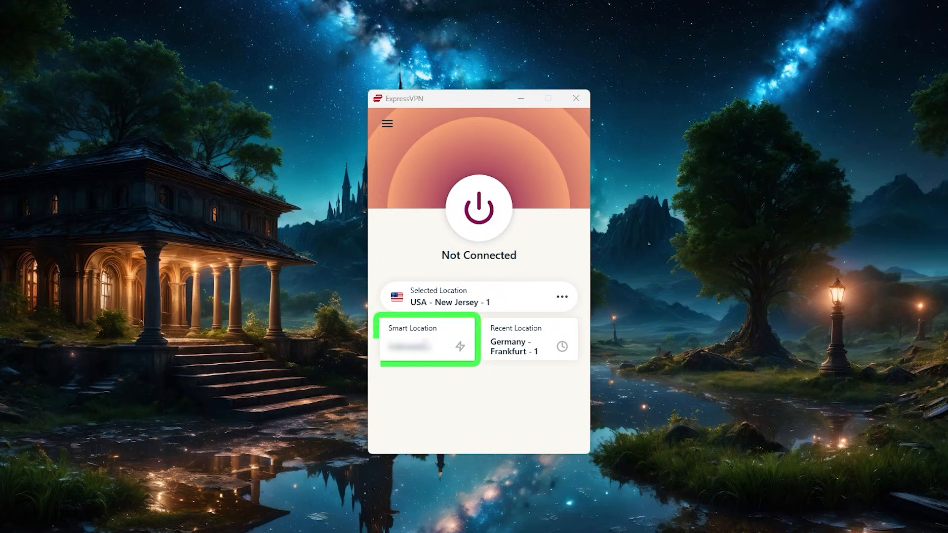
mouse_move(440, 337)
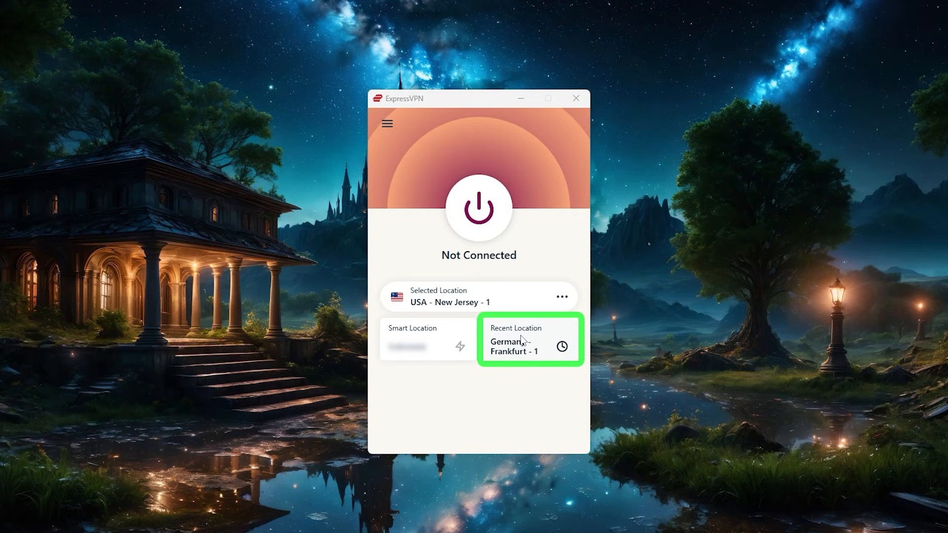
Select Germany - Frankfurt - 1 from recent locations, connect to it, then disconnect
left_click(520, 338)
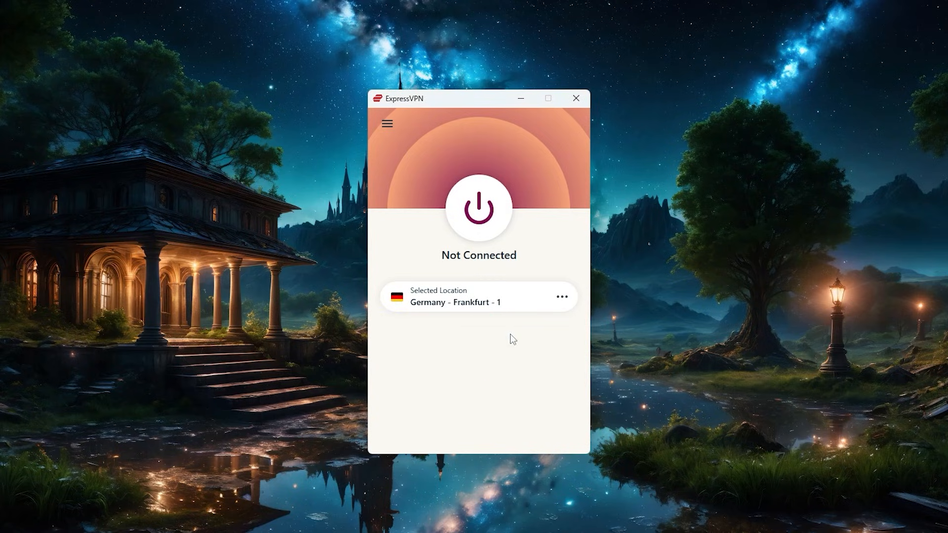
left_click(478, 207)
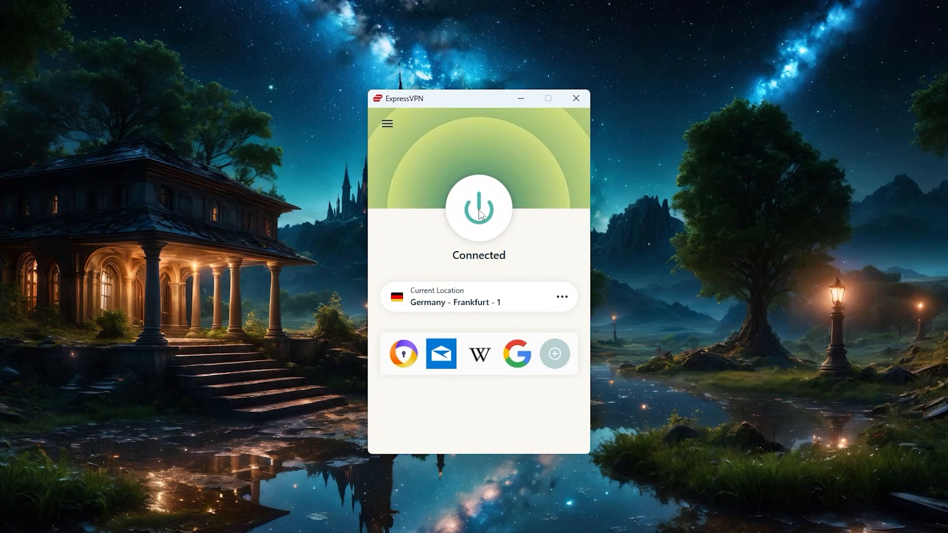
left_click(477, 209)
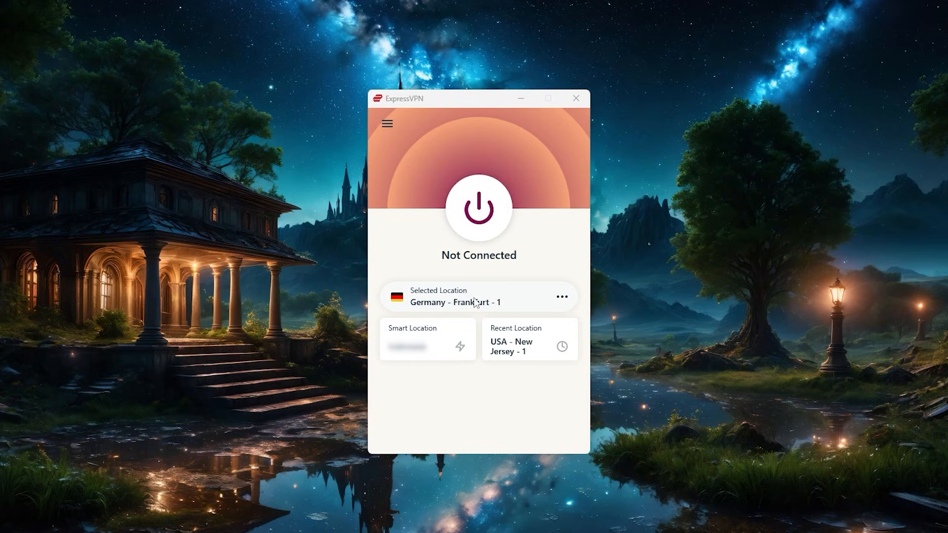
mouse_move(531, 300)
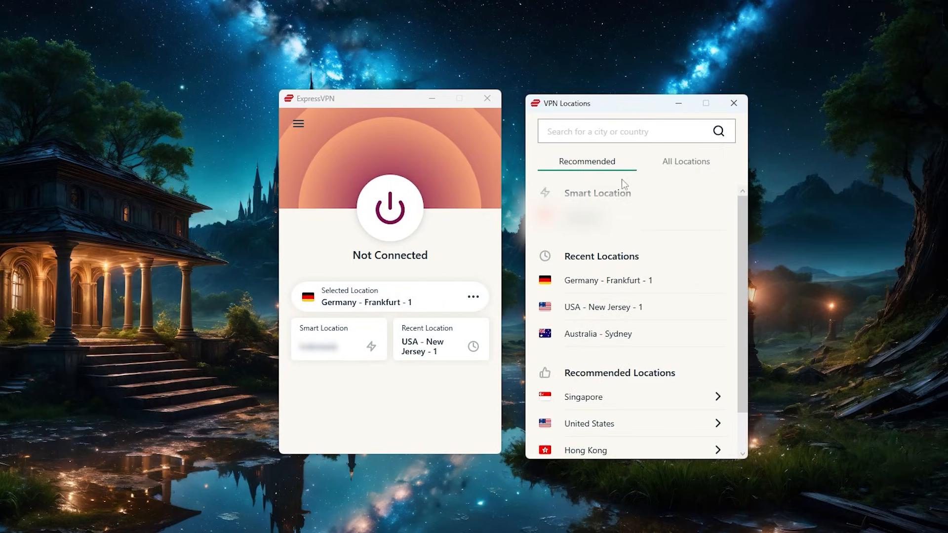
mouse_move(632, 207)
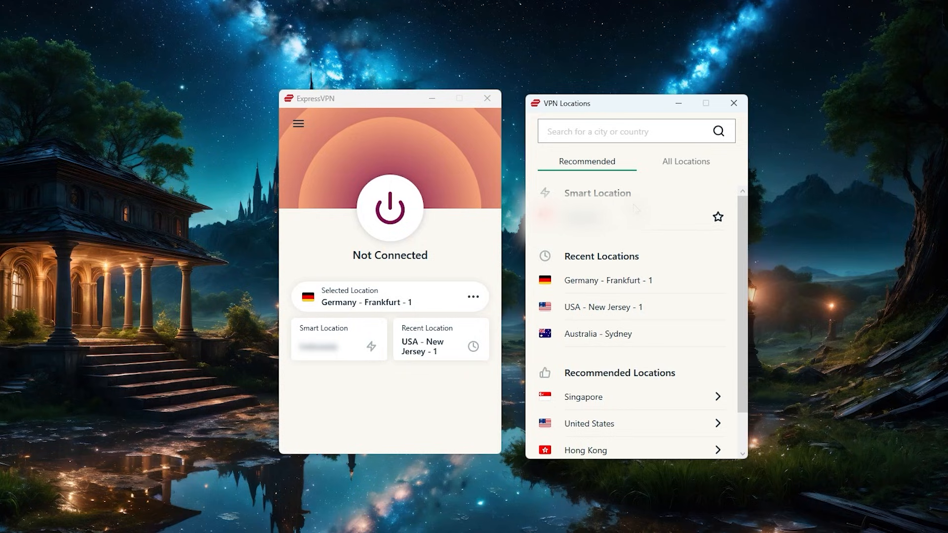
Choose United Kingdom - Tottenham from the Europe location list and connect to it
left_click(685, 161)
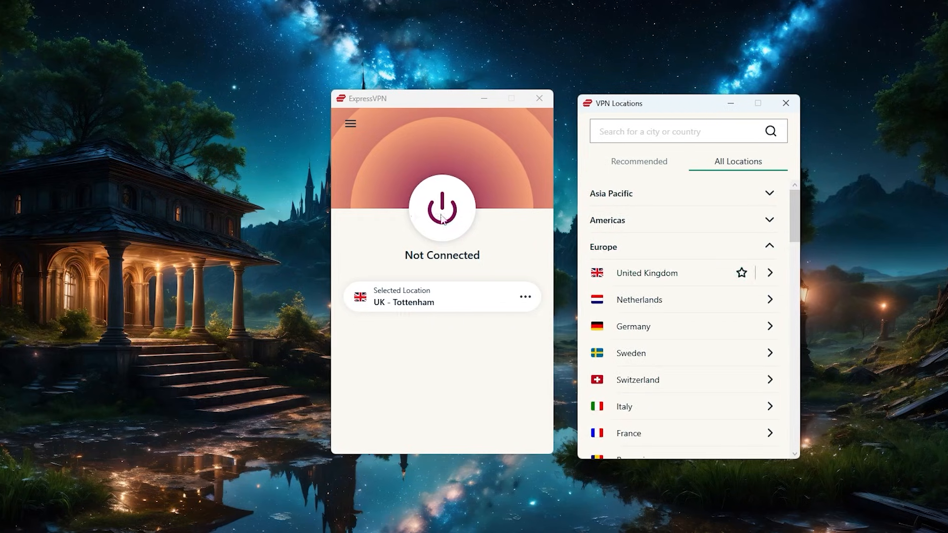
left_click(442, 208)
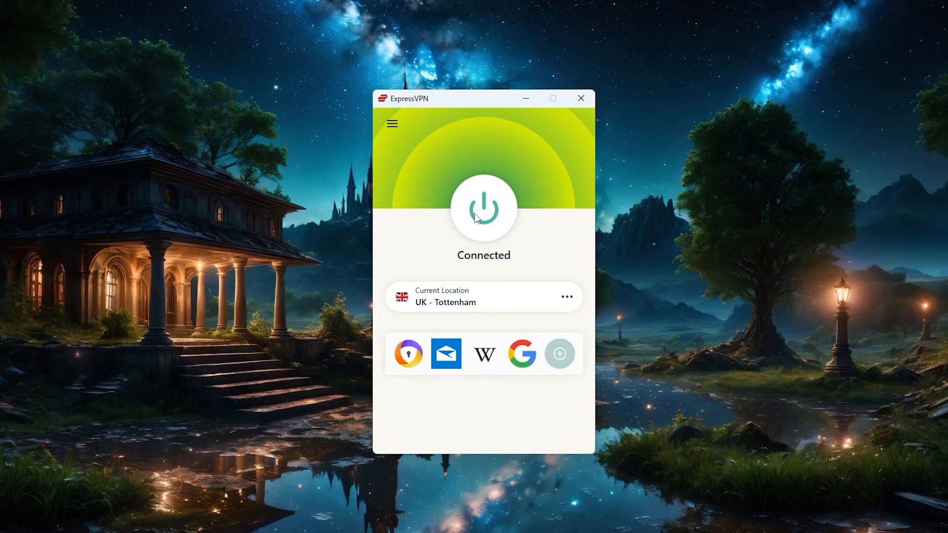
mouse_move(472, 200)
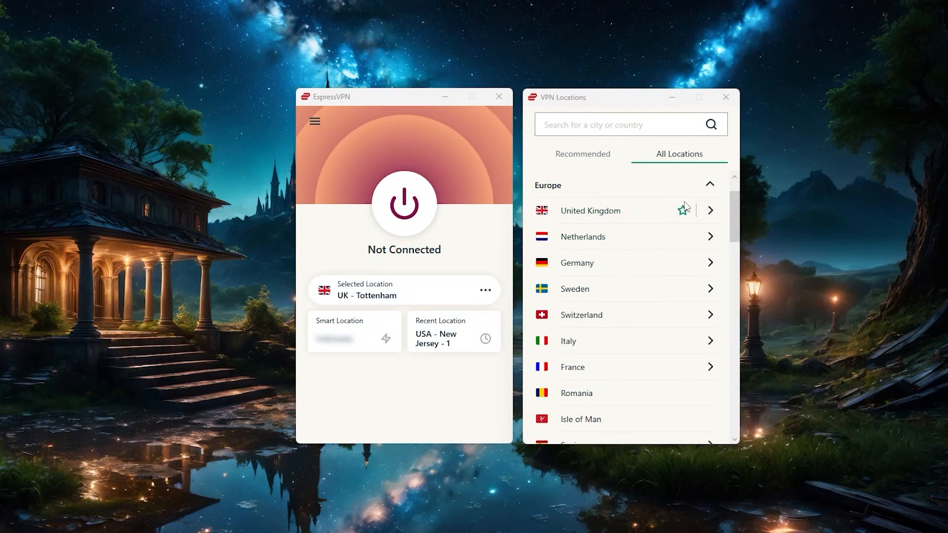
mouse_move(683, 252)
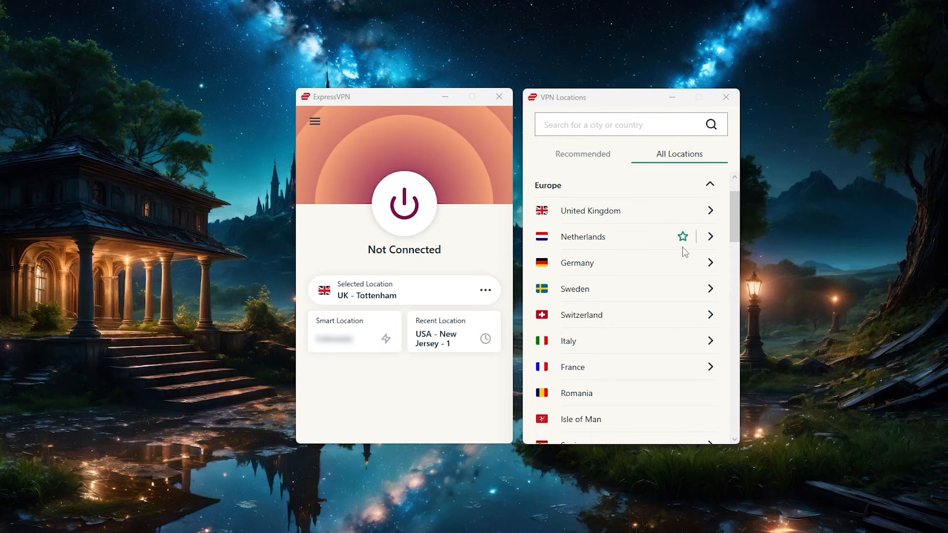
mouse_move(689, 217)
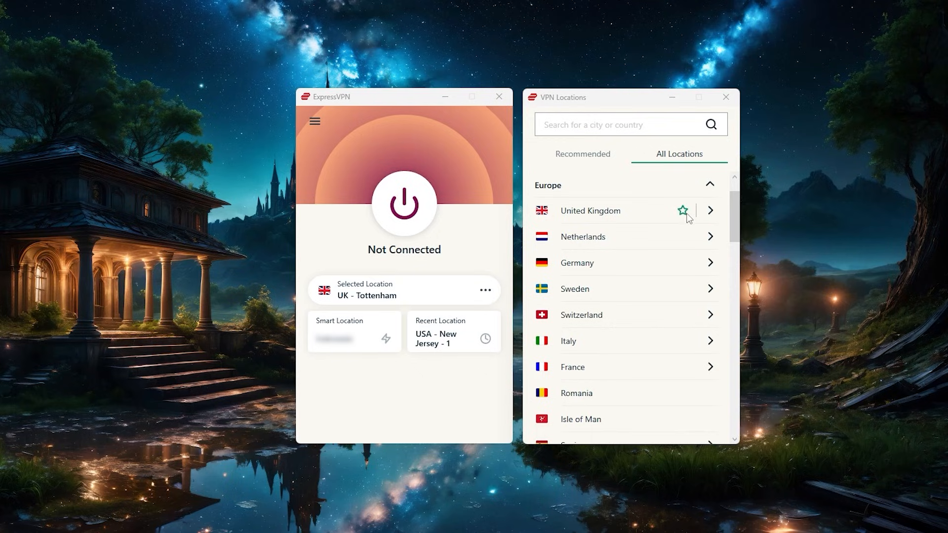
Check the Favorites list for United Kingdom, then connect to UK - Tottenham from All locations
left_click(682, 210)
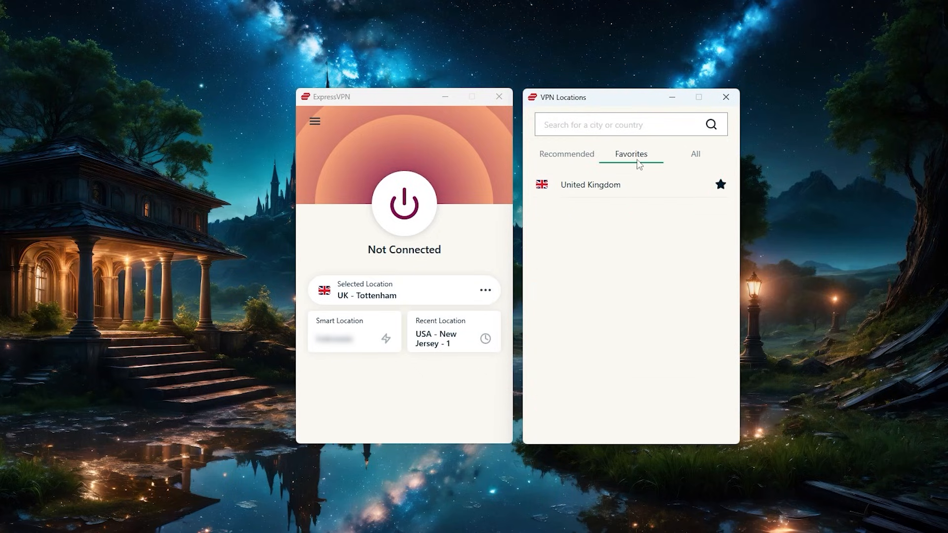
mouse_move(640, 174)
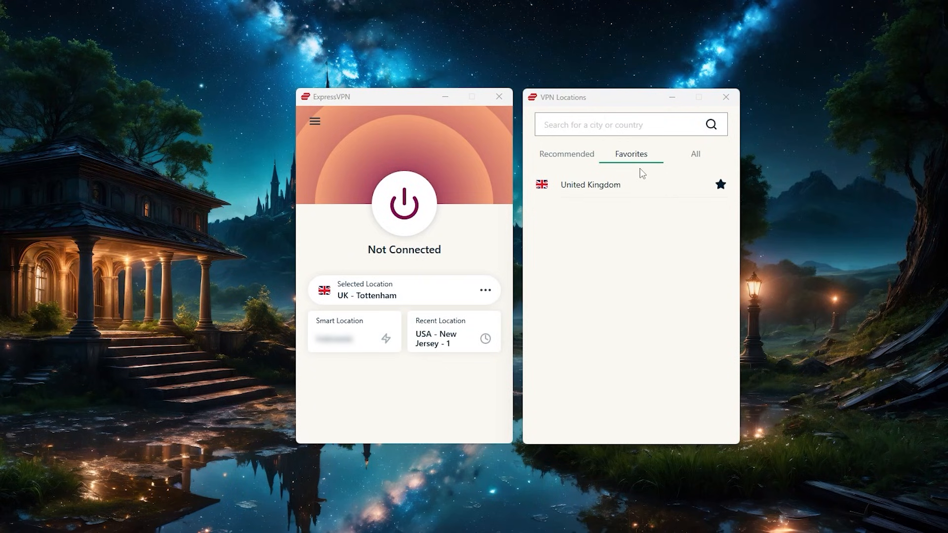
left_click(695, 154)
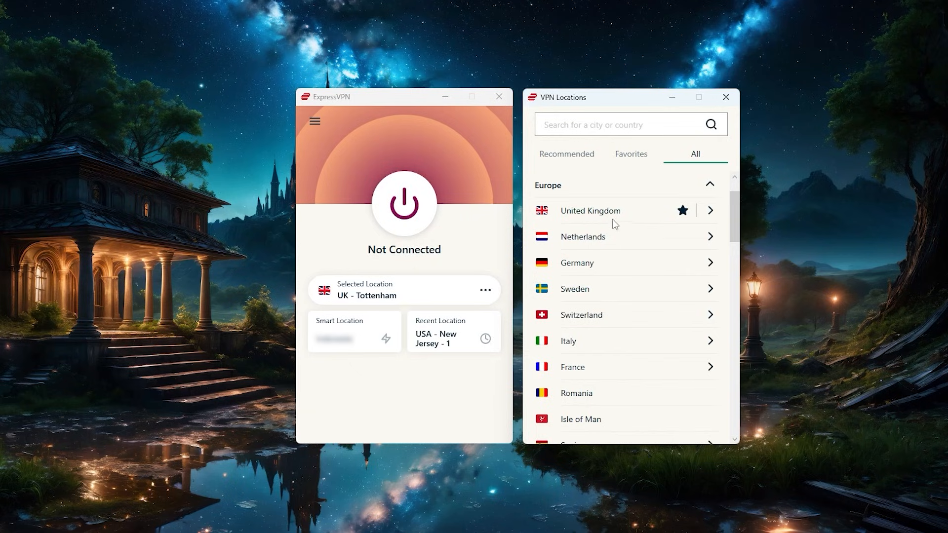
left_click(403, 203)
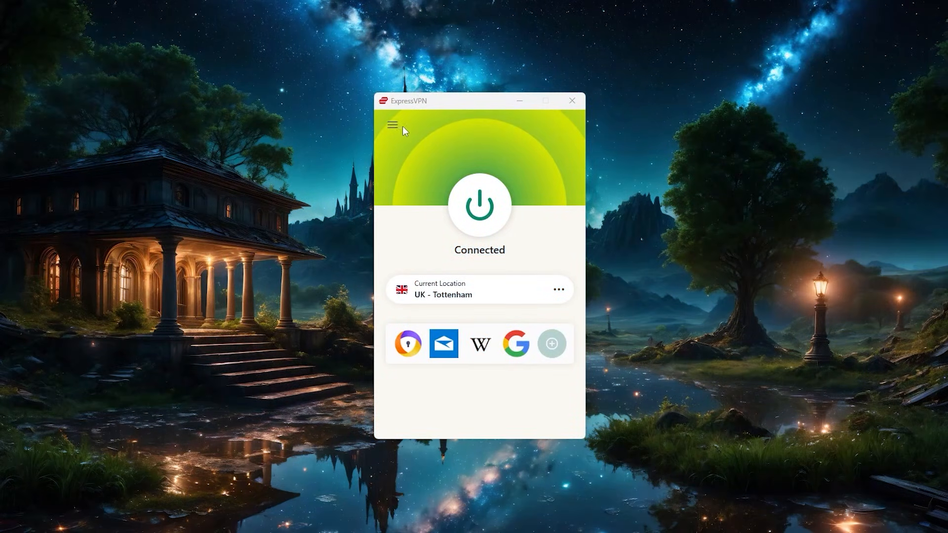
Reach the Options window from the hamburger menu to see General startup and Network Lock settings
left_click(392, 125)
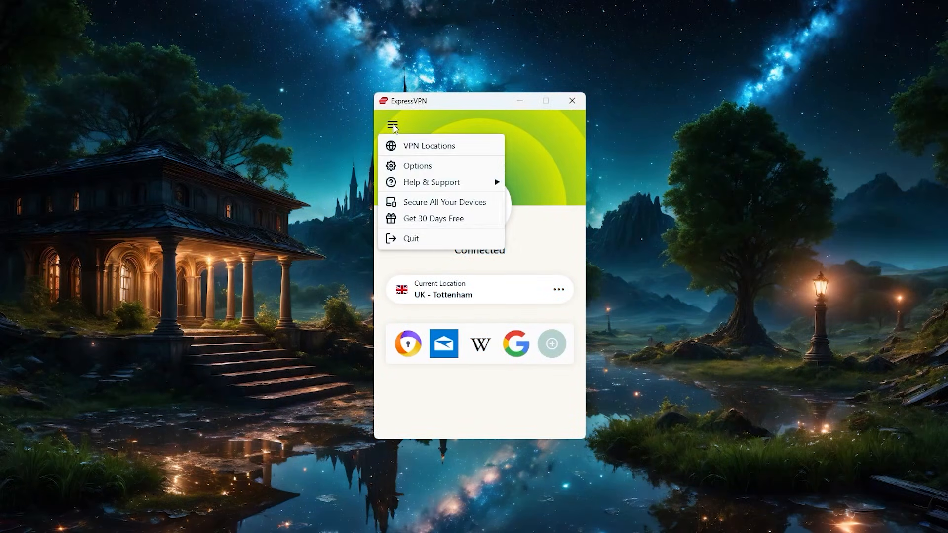
left_click(417, 165)
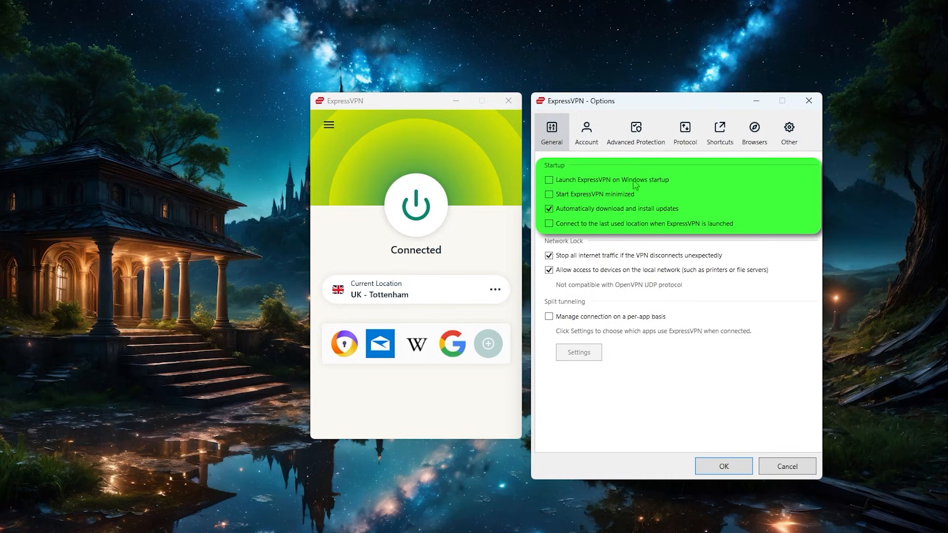
mouse_move(628, 174)
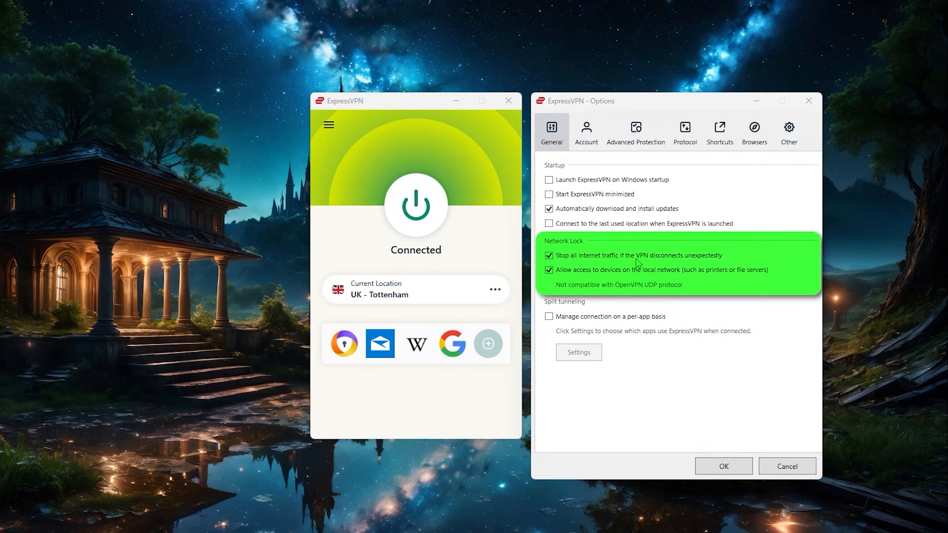
mouse_move(674, 256)
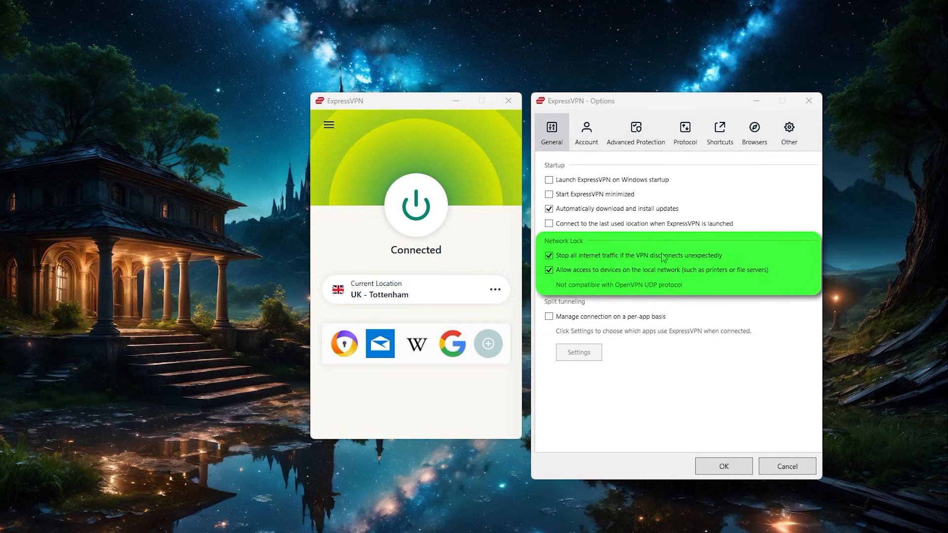
mouse_move(661, 257)
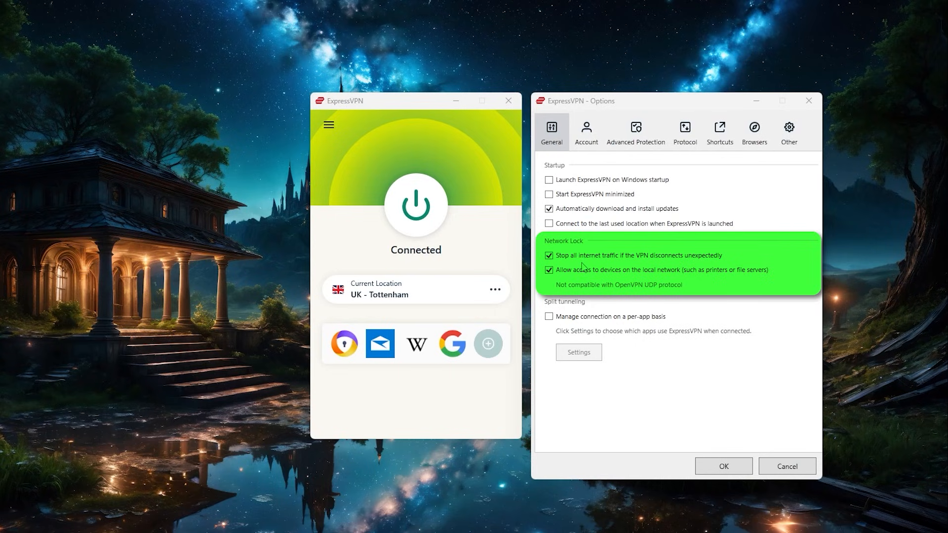
Review the Account tab's active status and expiry, then move to Advanced Protection
left_click(585, 131)
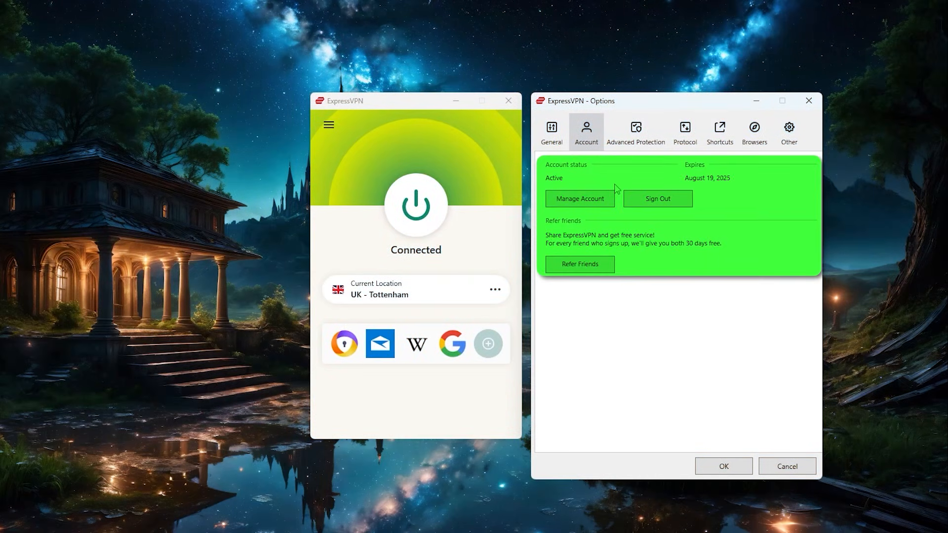
mouse_move(653, 198)
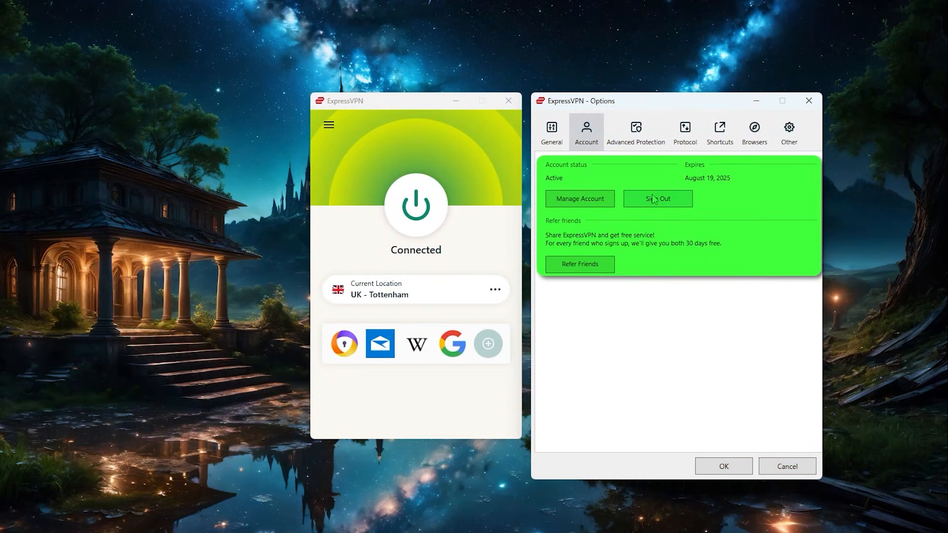
left_click(635, 131)
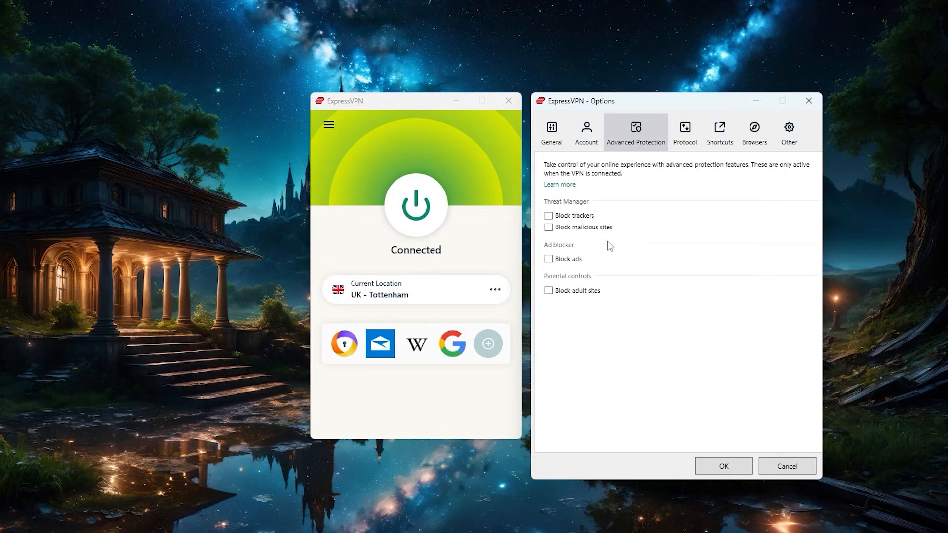
mouse_move(601, 252)
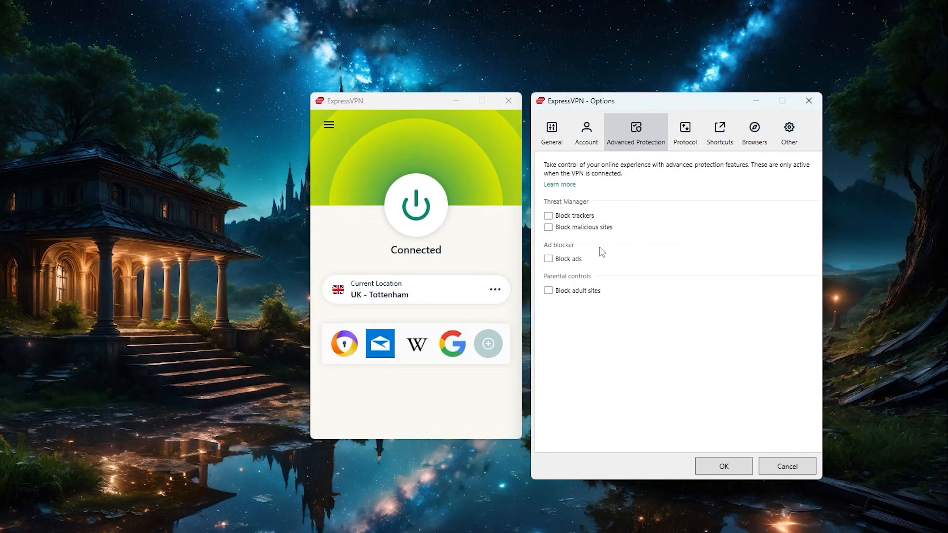
mouse_move(613, 251)
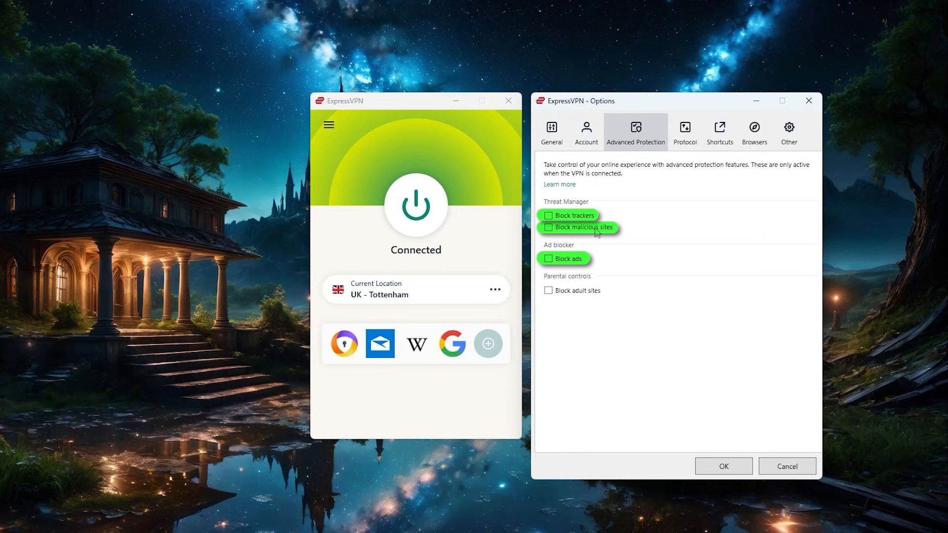
mouse_move(605, 253)
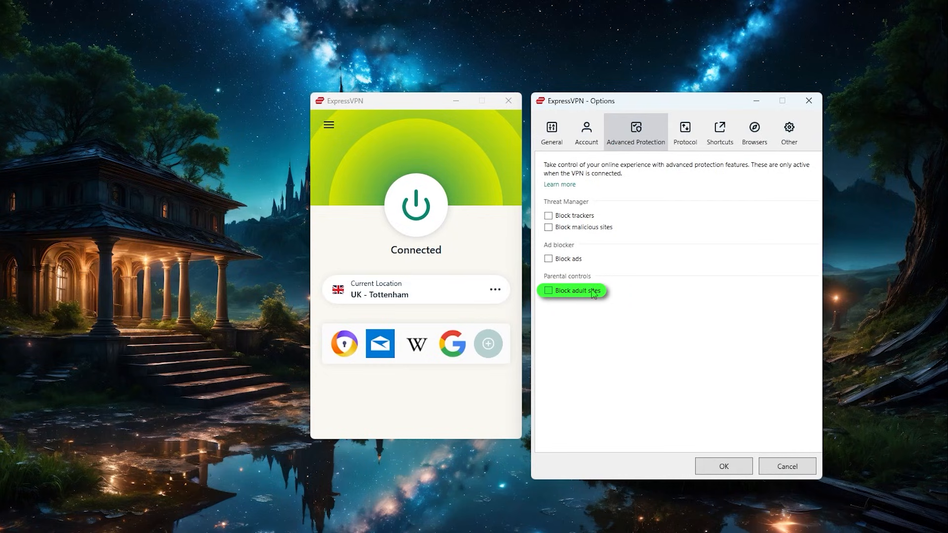
Switch the Options window to Protocol settings, showing Automatic selected
left_click(684, 132)
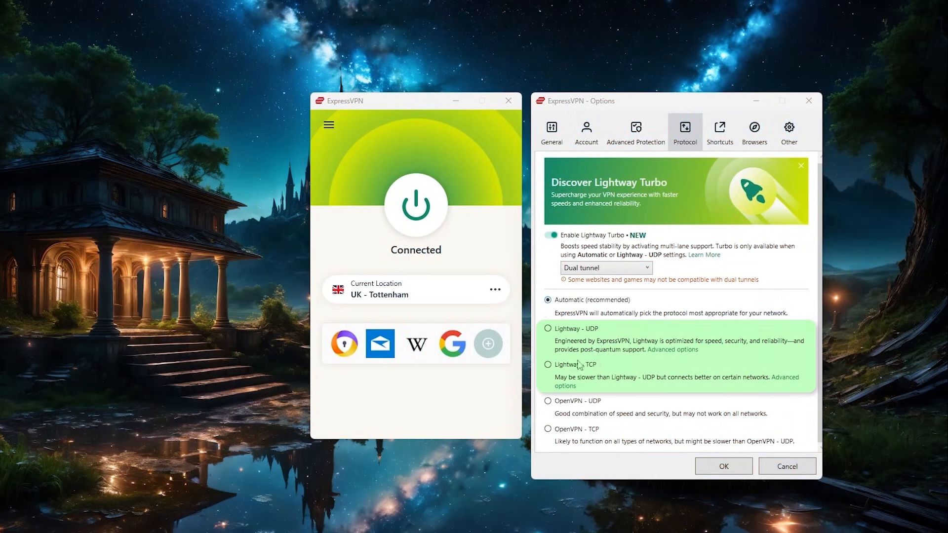
mouse_move(572, 418)
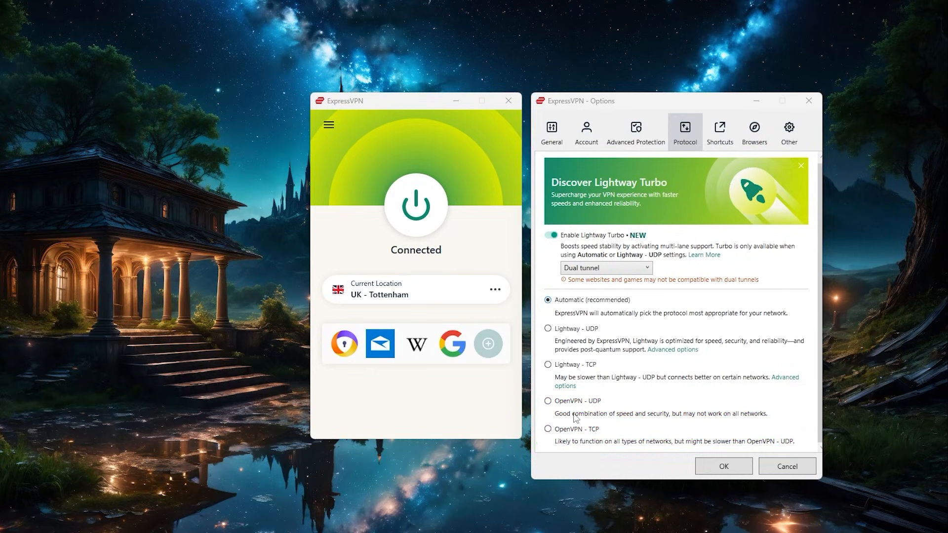
mouse_move(606, 345)
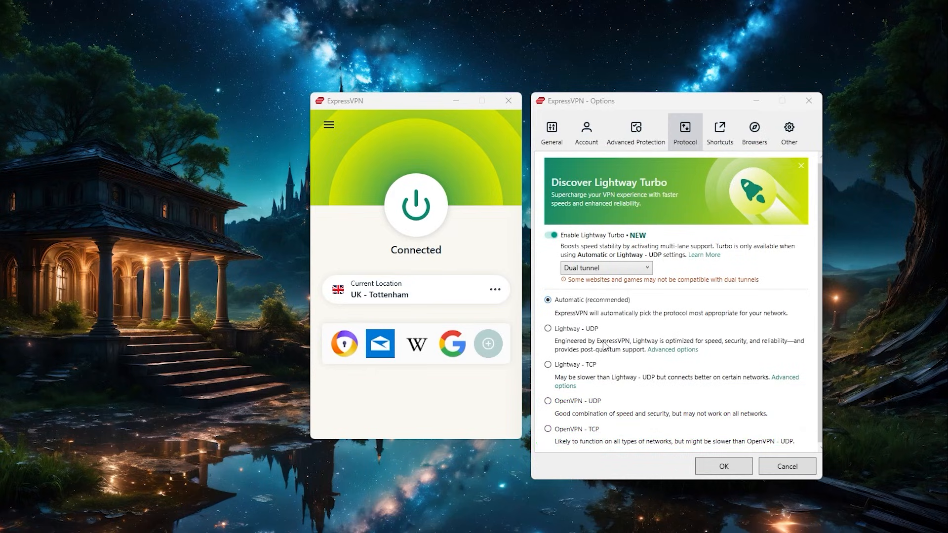
mouse_move(604, 339)
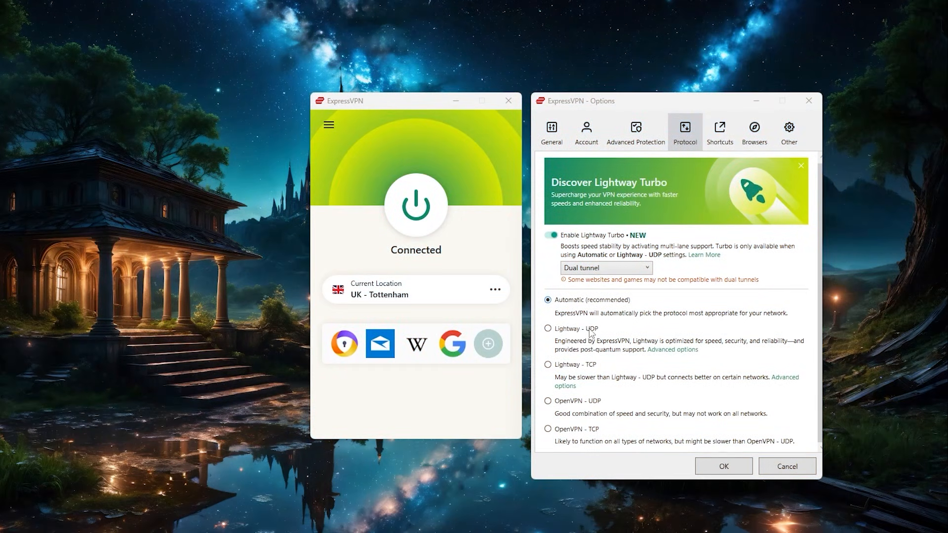
mouse_move(586, 336)
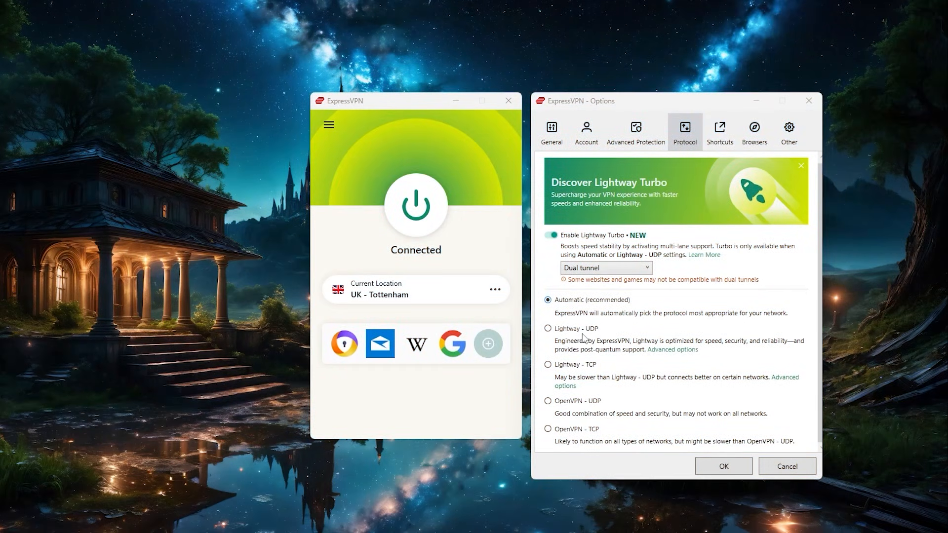
left_click(586, 300)
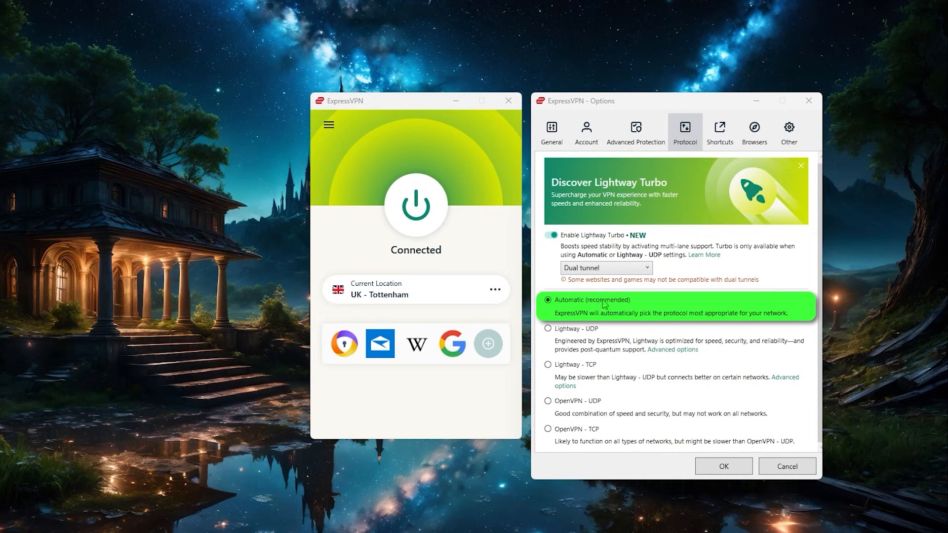
mouse_move(603, 306)
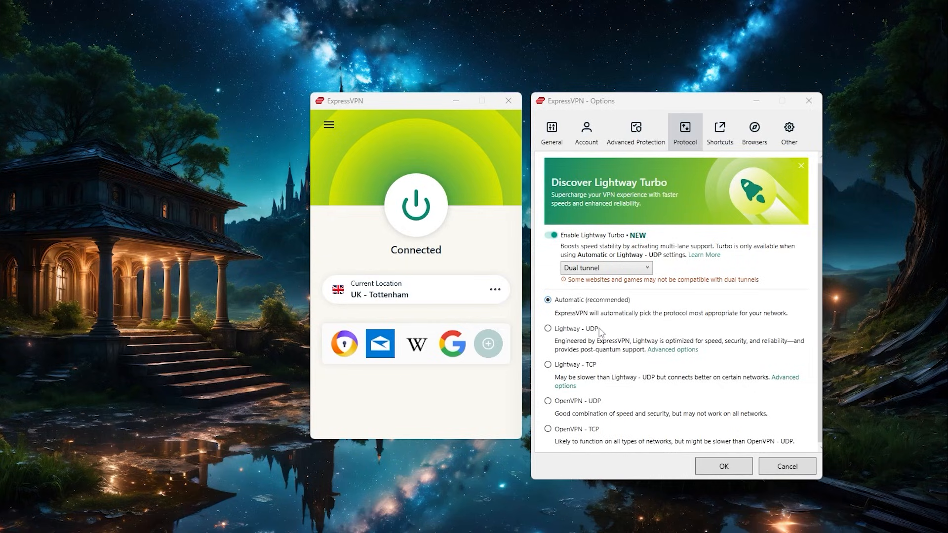
mouse_move(598, 332)
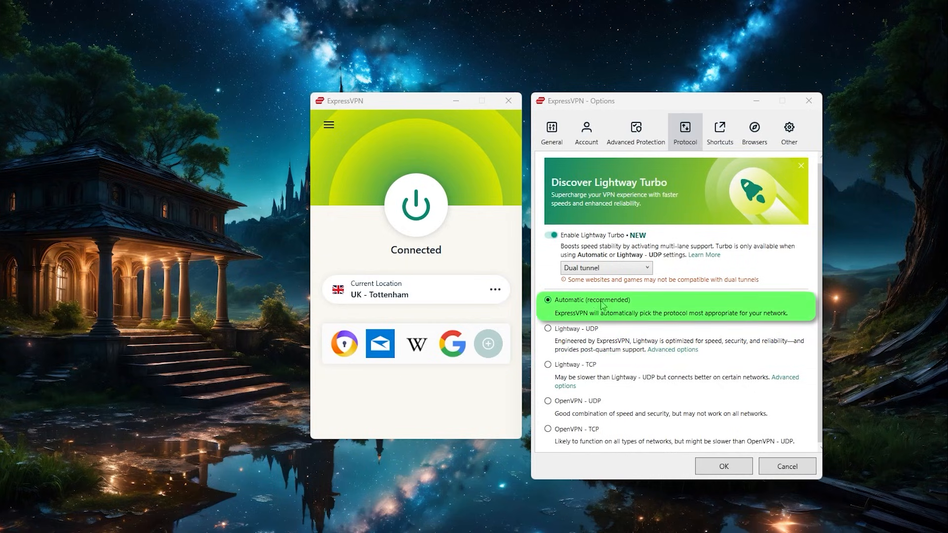
Show the Shortcuts settings listing Avast Secure Browser, Windows Mail, Wikipedia and Google
left_click(720, 131)
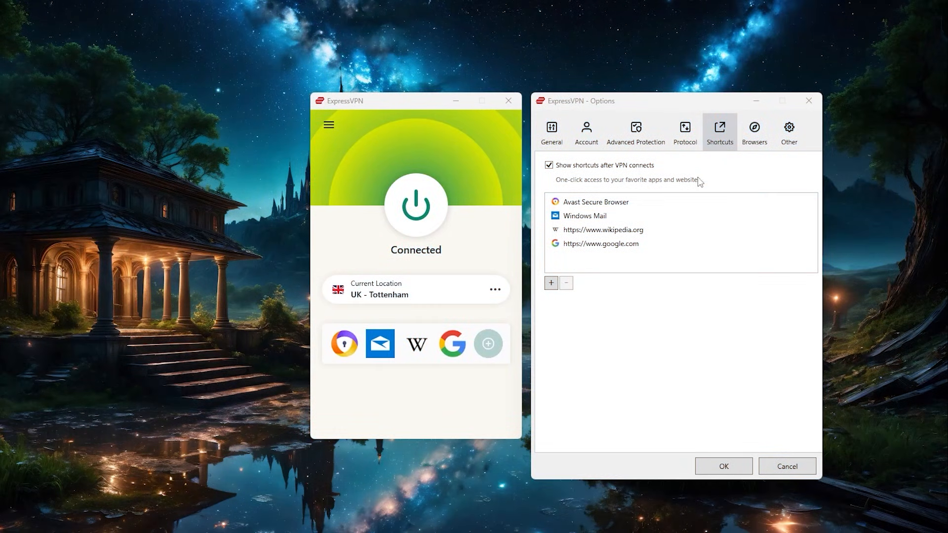
mouse_move(720, 143)
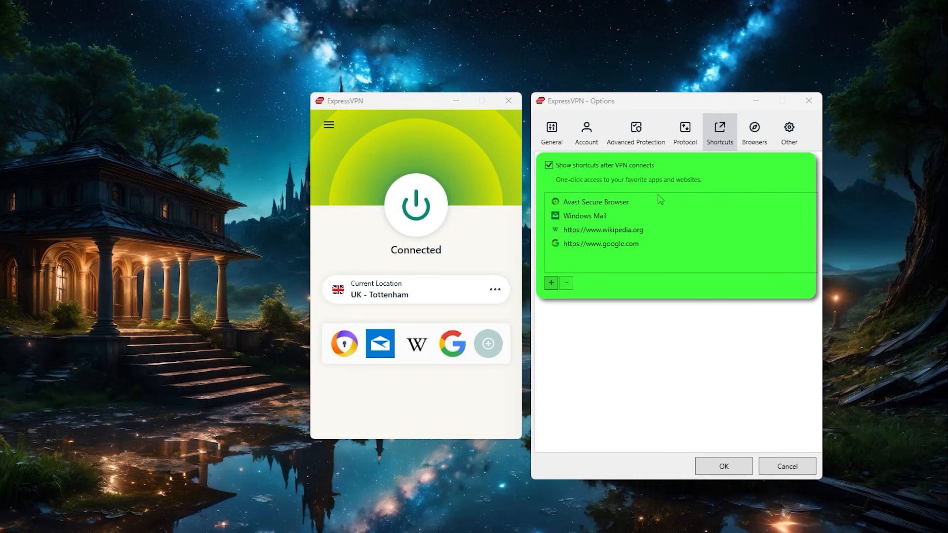
mouse_move(691, 195)
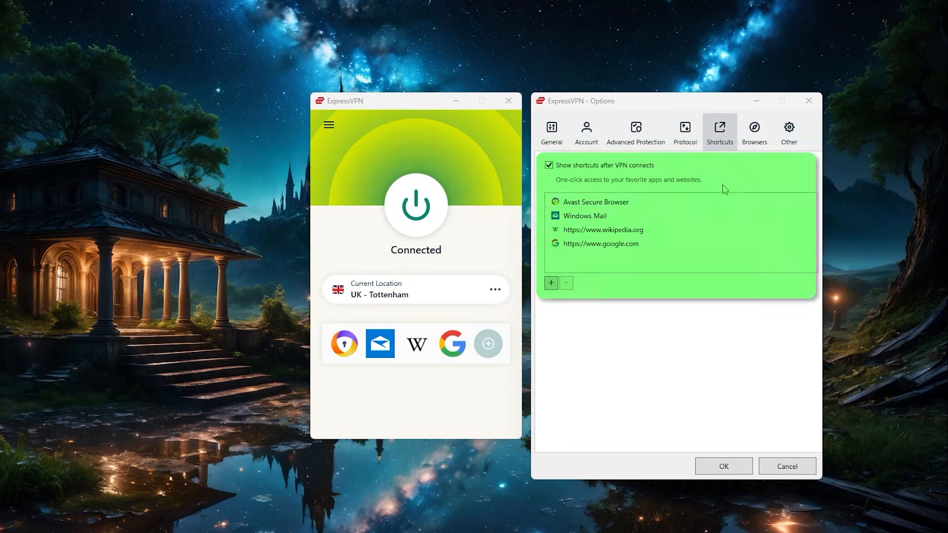
Review the Browsers extension page for Chrome and Firefox, Advanced Protection, then return to General
left_click(754, 130)
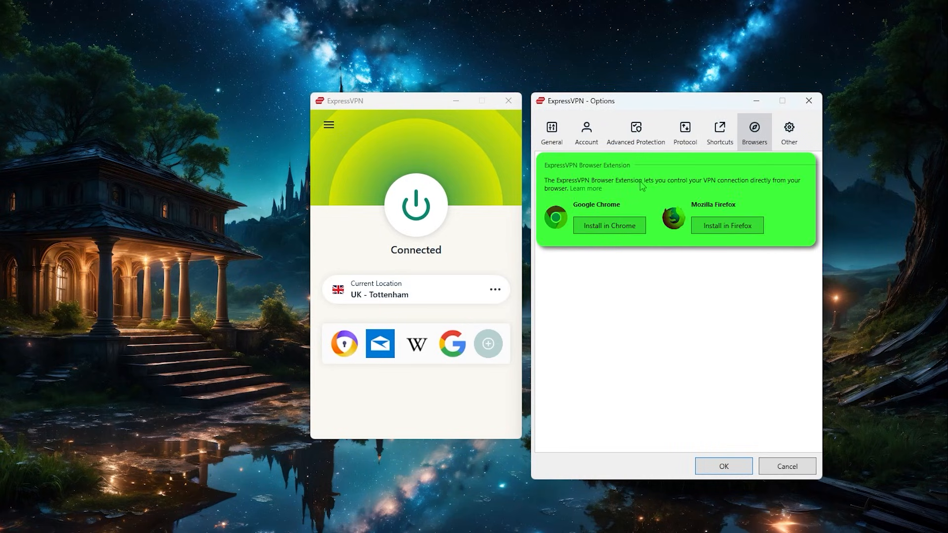
mouse_move(657, 204)
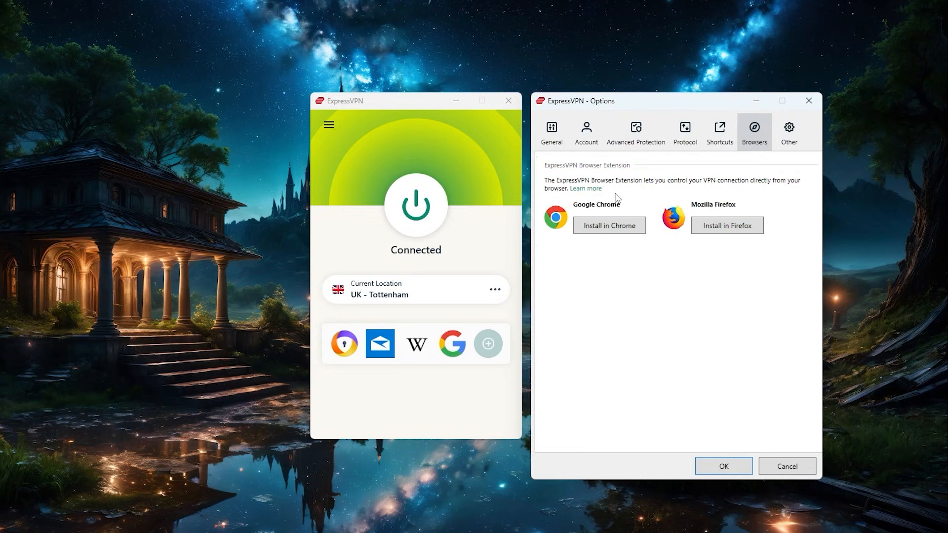
left_click(634, 131)
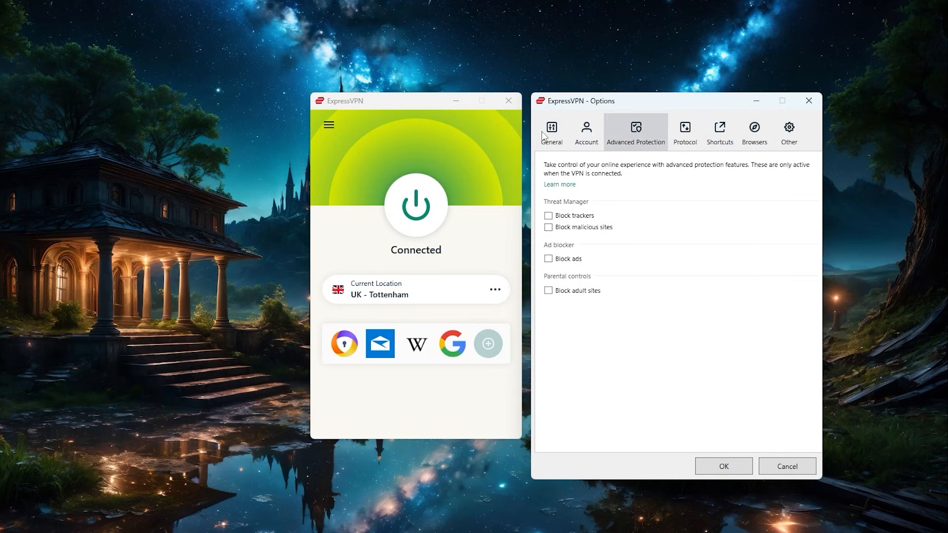
left_click(551, 132)
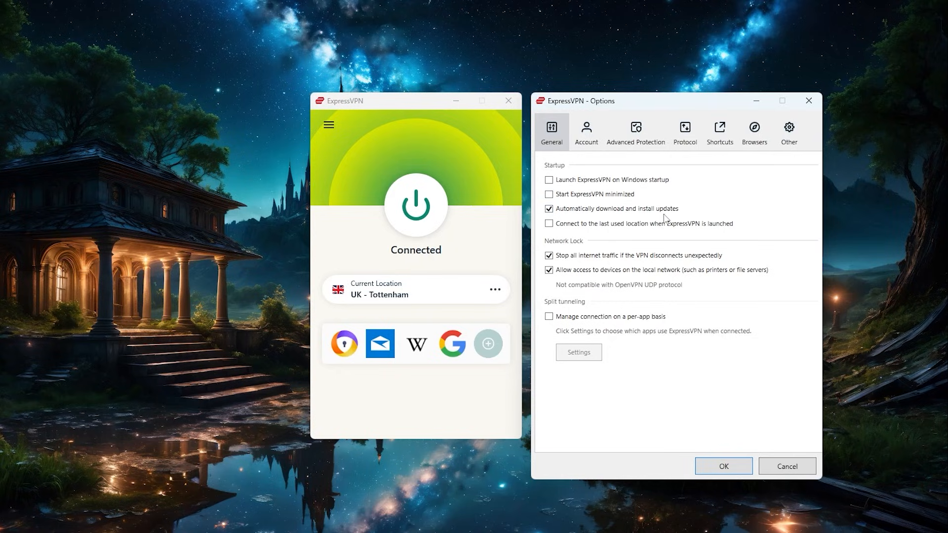
mouse_move(656, 194)
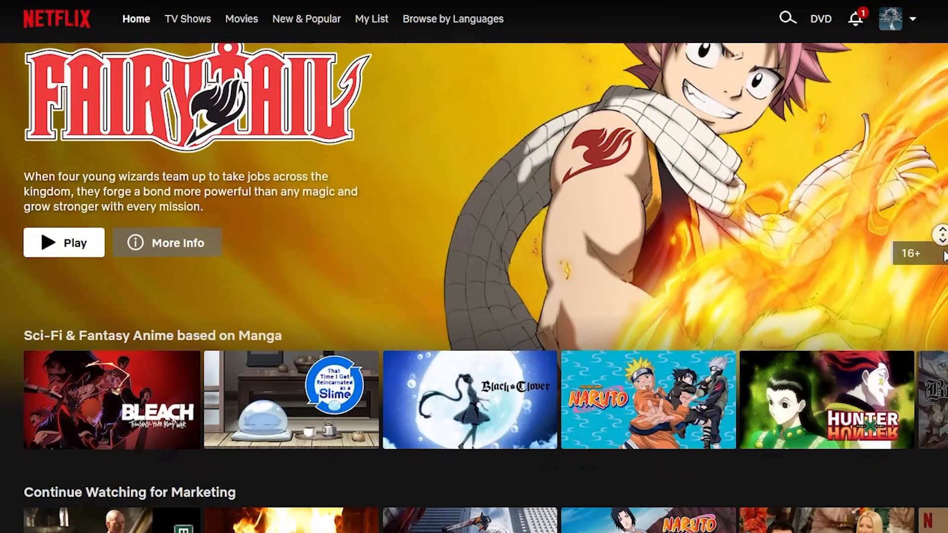
scroll("down", 3)
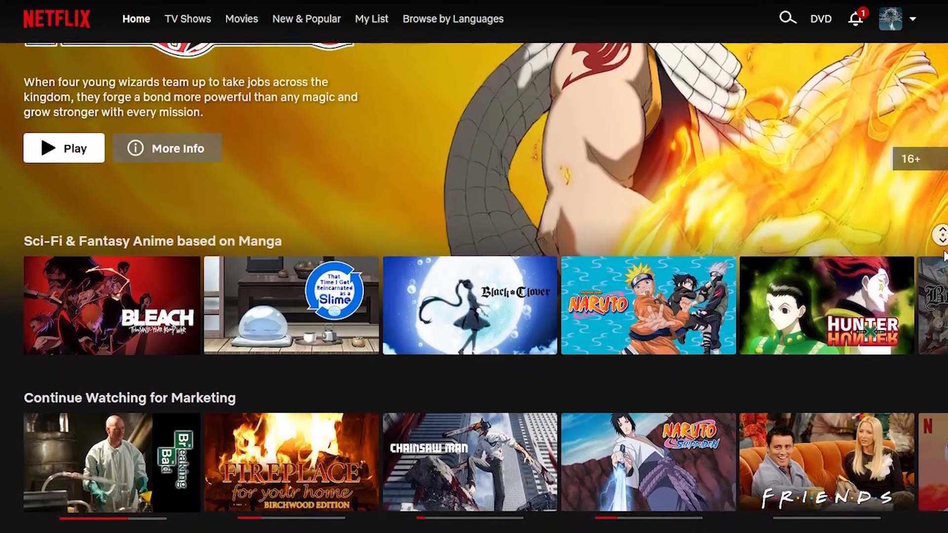
scroll("down", 3)
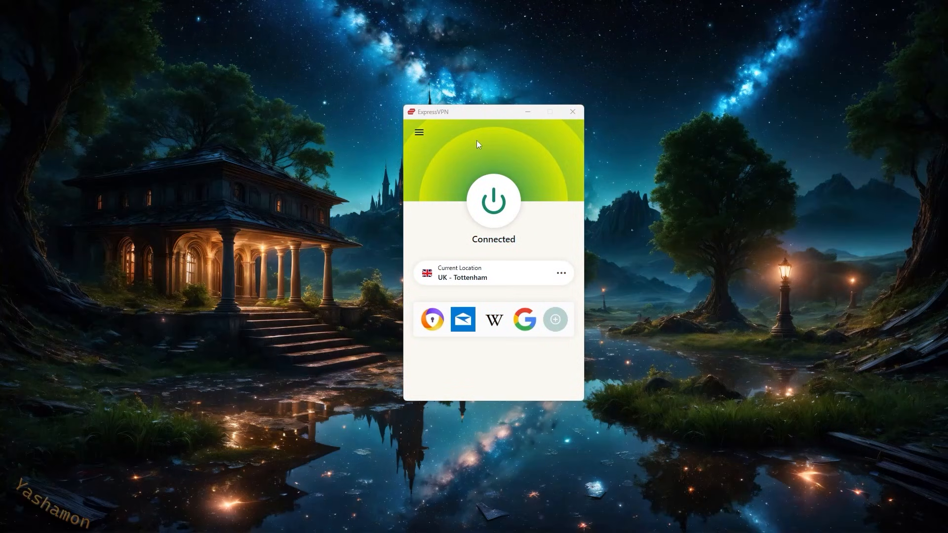
mouse_move(463, 168)
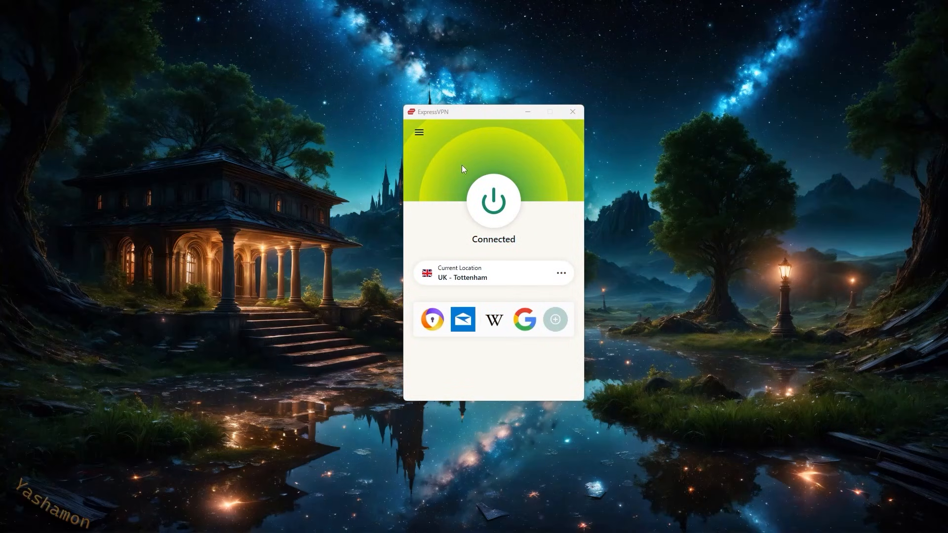
mouse_move(462, 172)
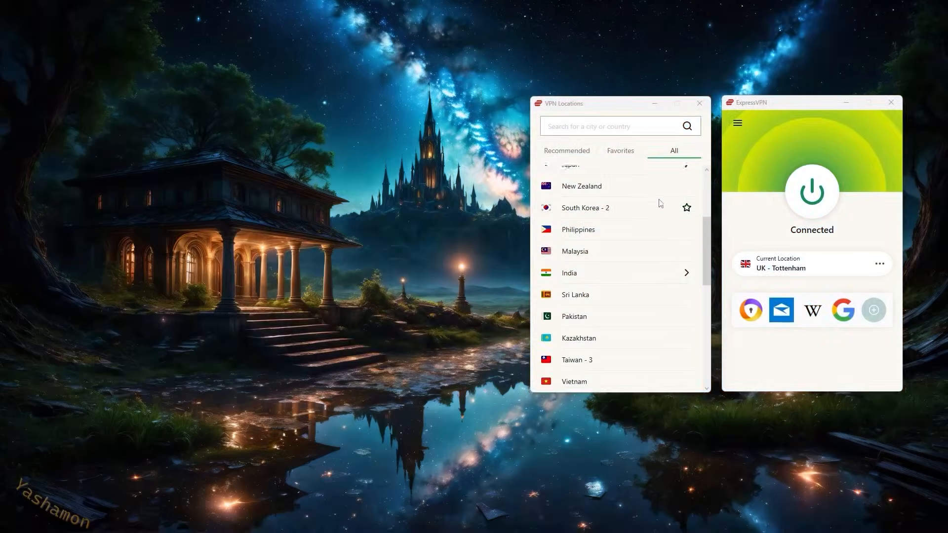
Scroll down the All tab of the VPN Locations list to browse the available countries
scroll("down", 3)
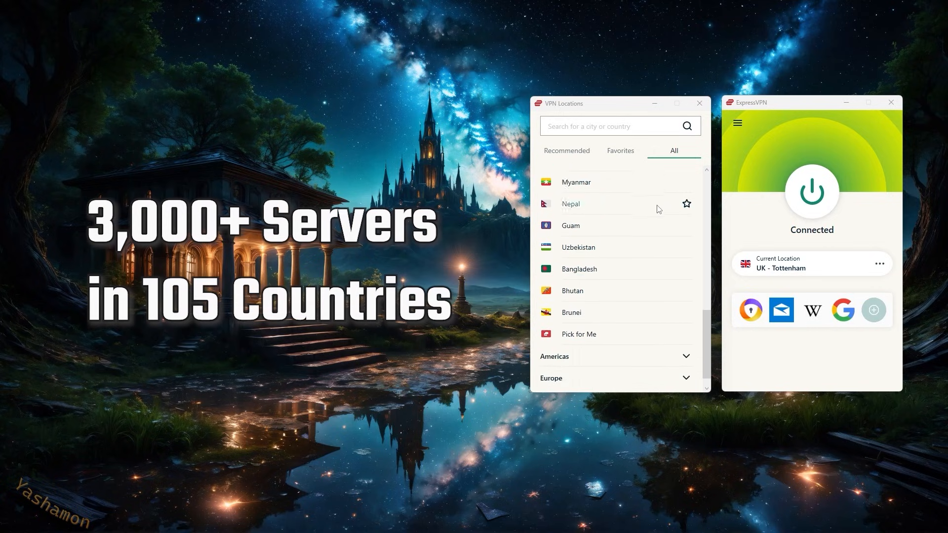
scroll("down", 3)
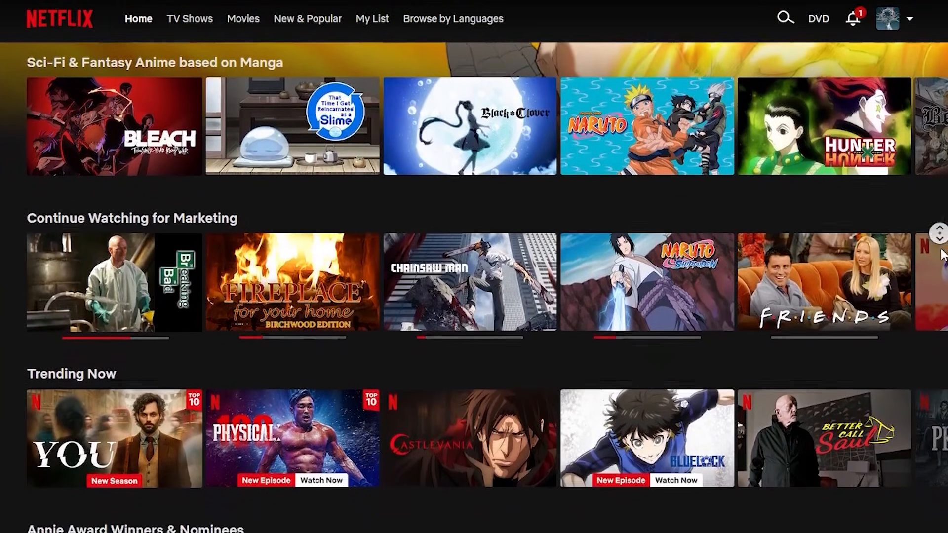
scroll("down", 3)
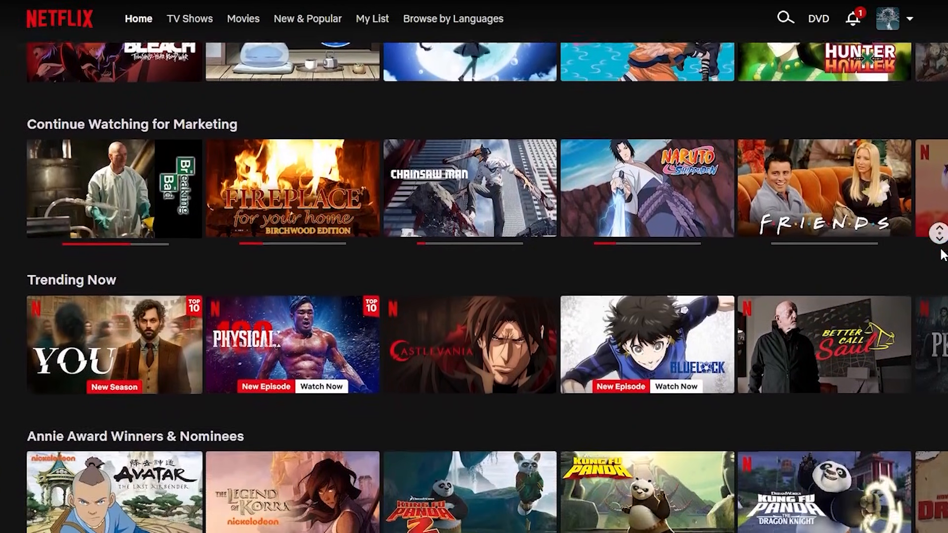
scroll("down", 3)
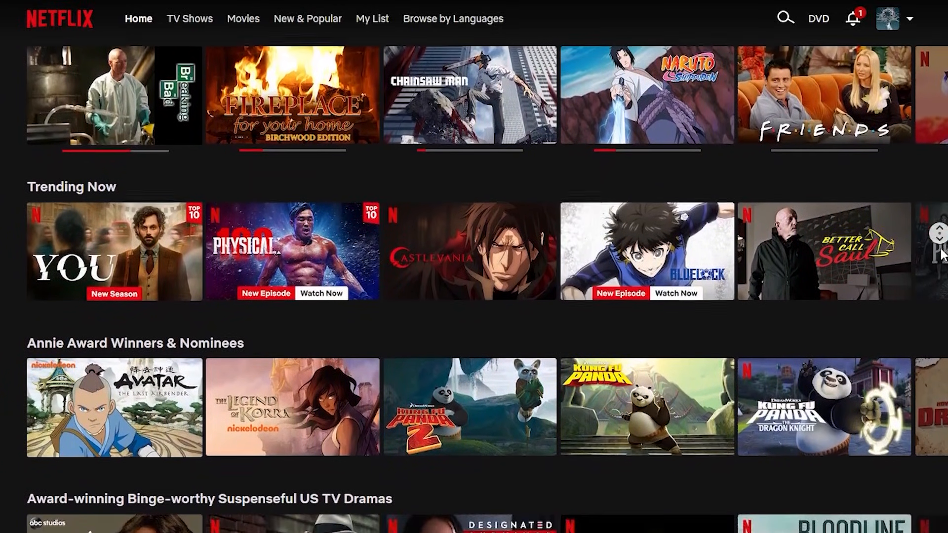
scroll("down", 3)
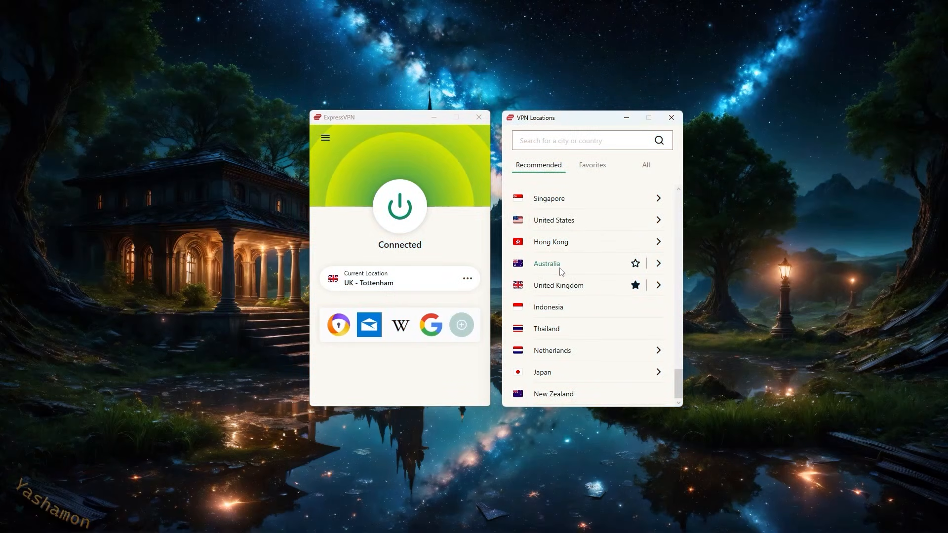
mouse_move(548, 199)
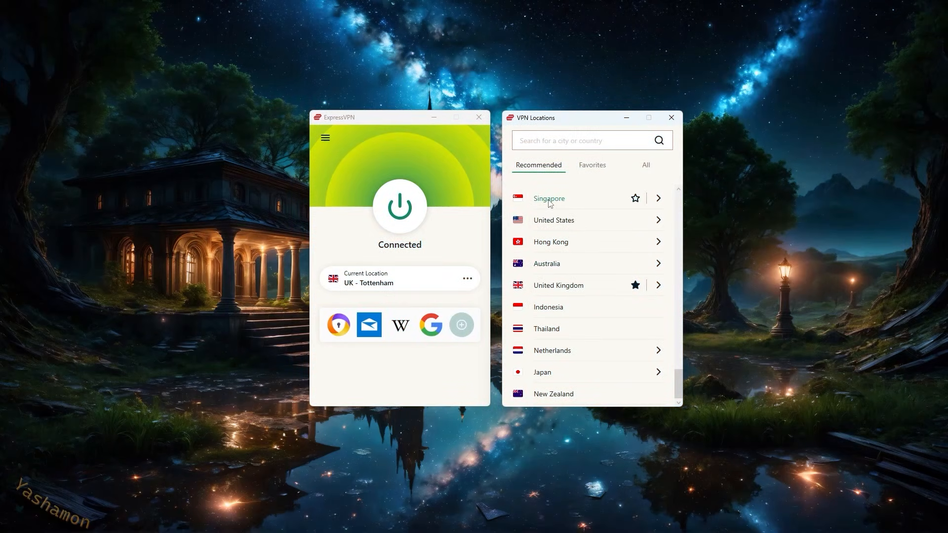
mouse_move(559, 373)
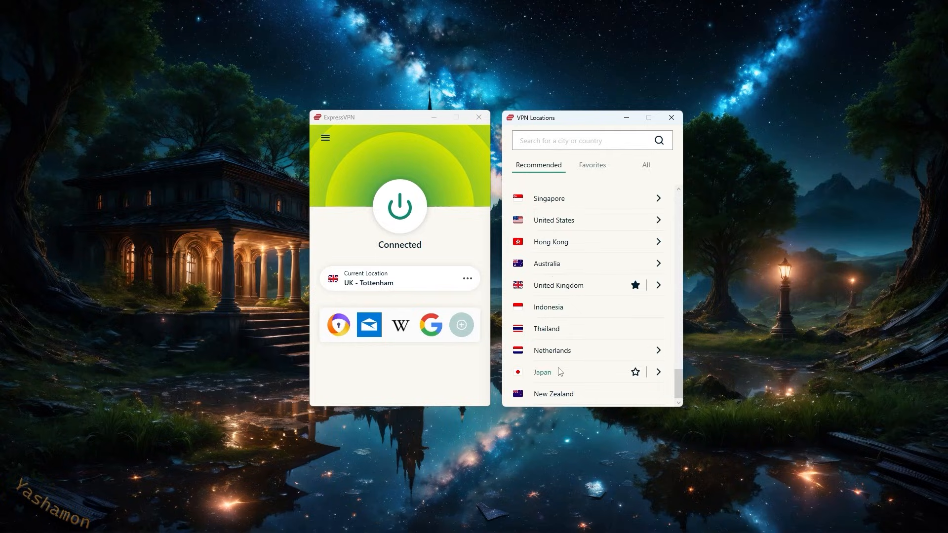
mouse_move(556, 219)
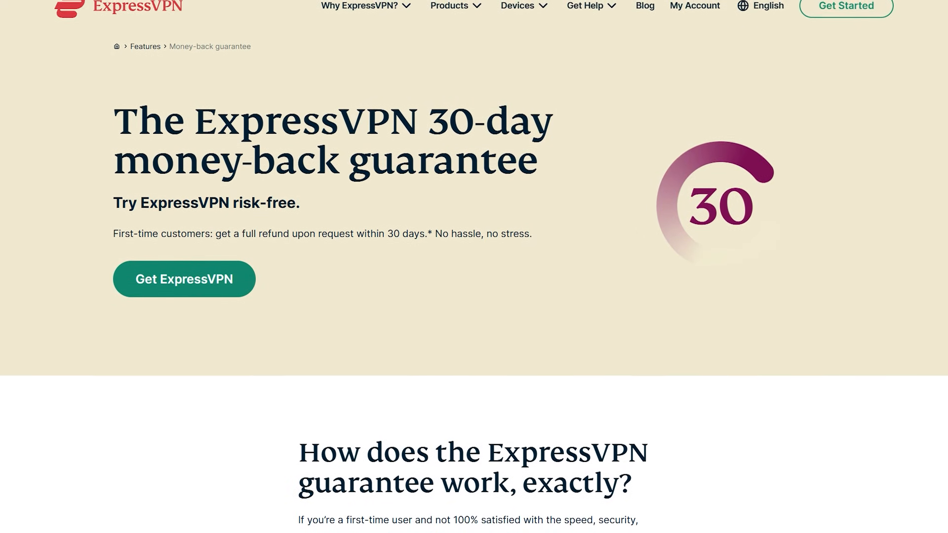
scroll("down", 3)
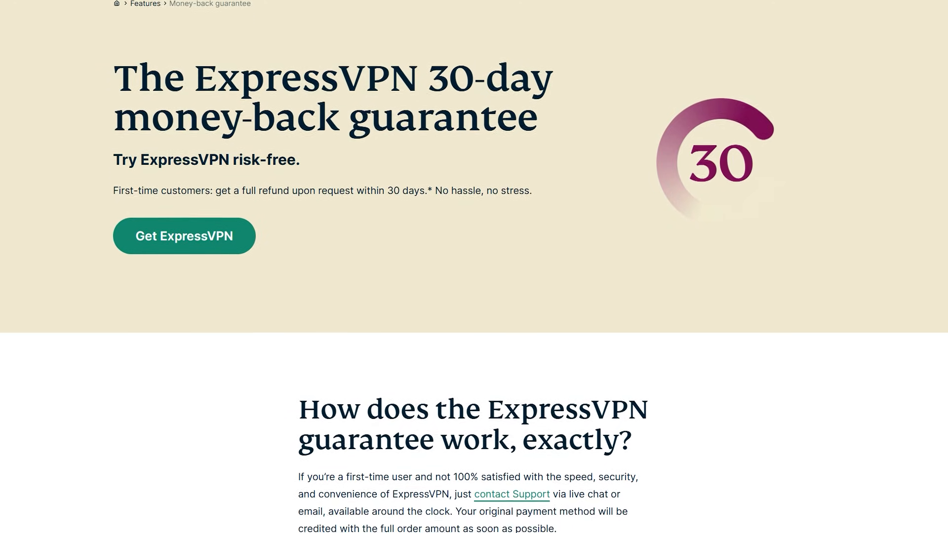
scroll("down", 3)
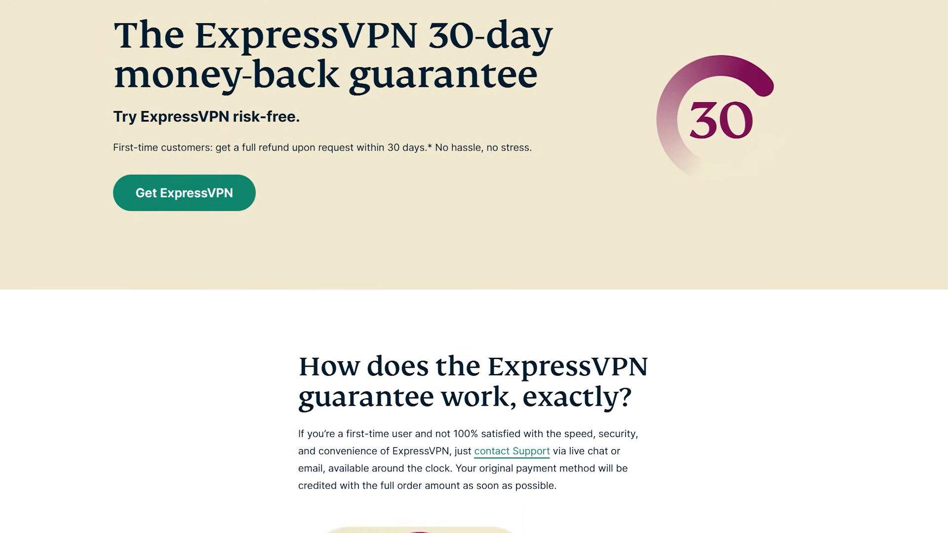
scroll("down", 3)
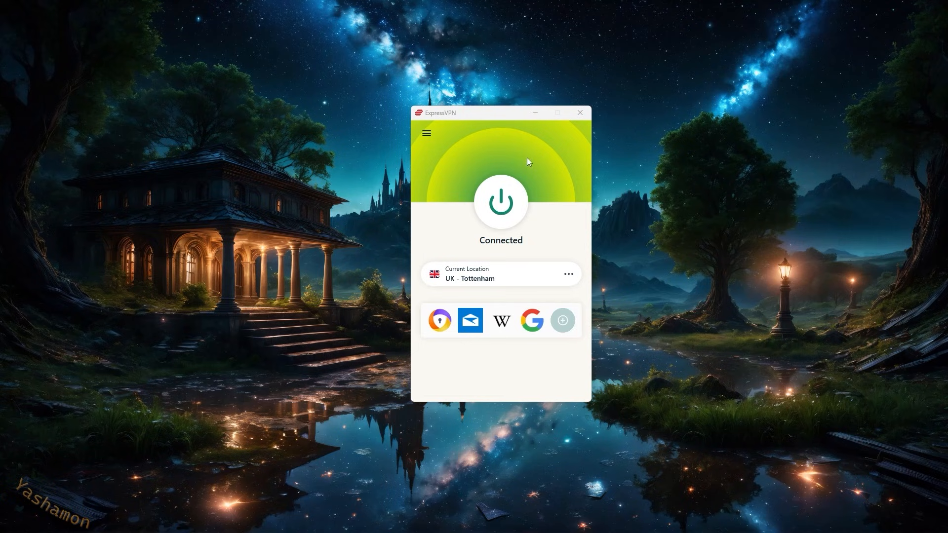
mouse_move(486, 136)
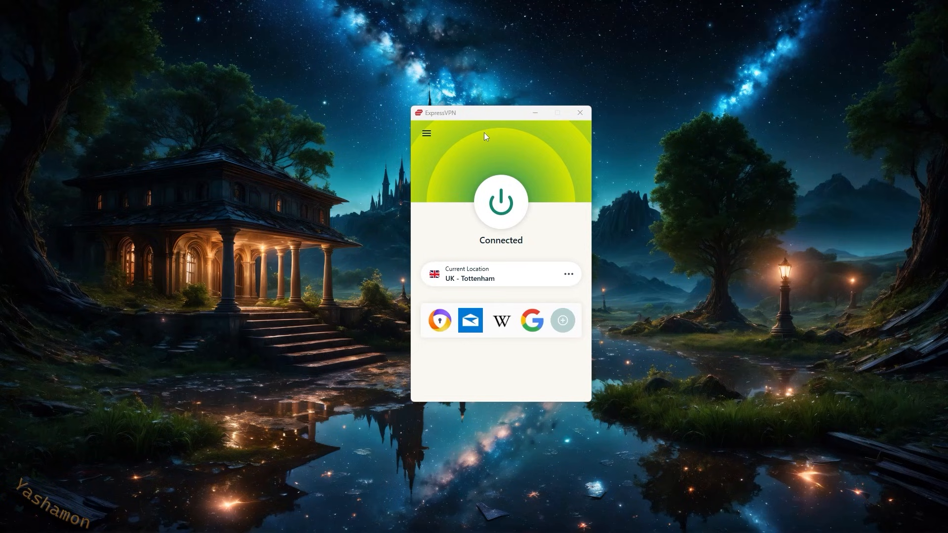
mouse_move(473, 167)
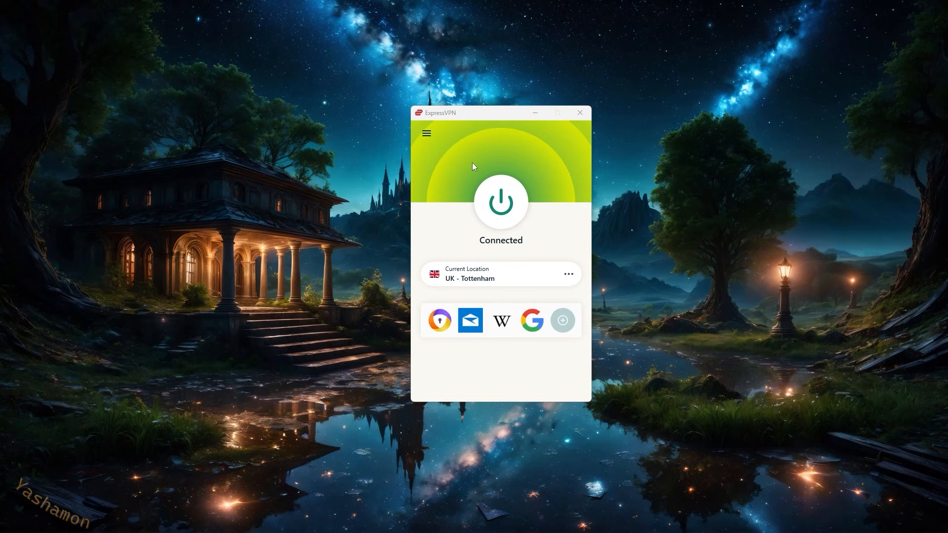